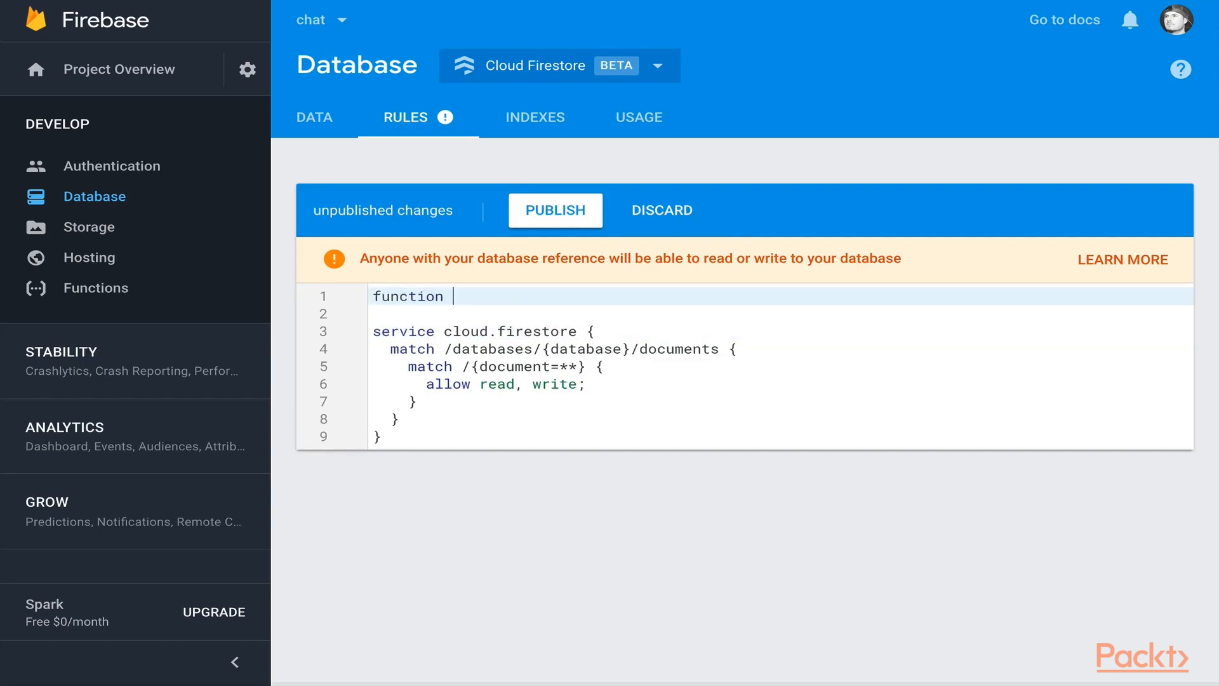
Step: Define the isAuthenticated() helper returning request.auth != null
text(isAuthenticated() {)
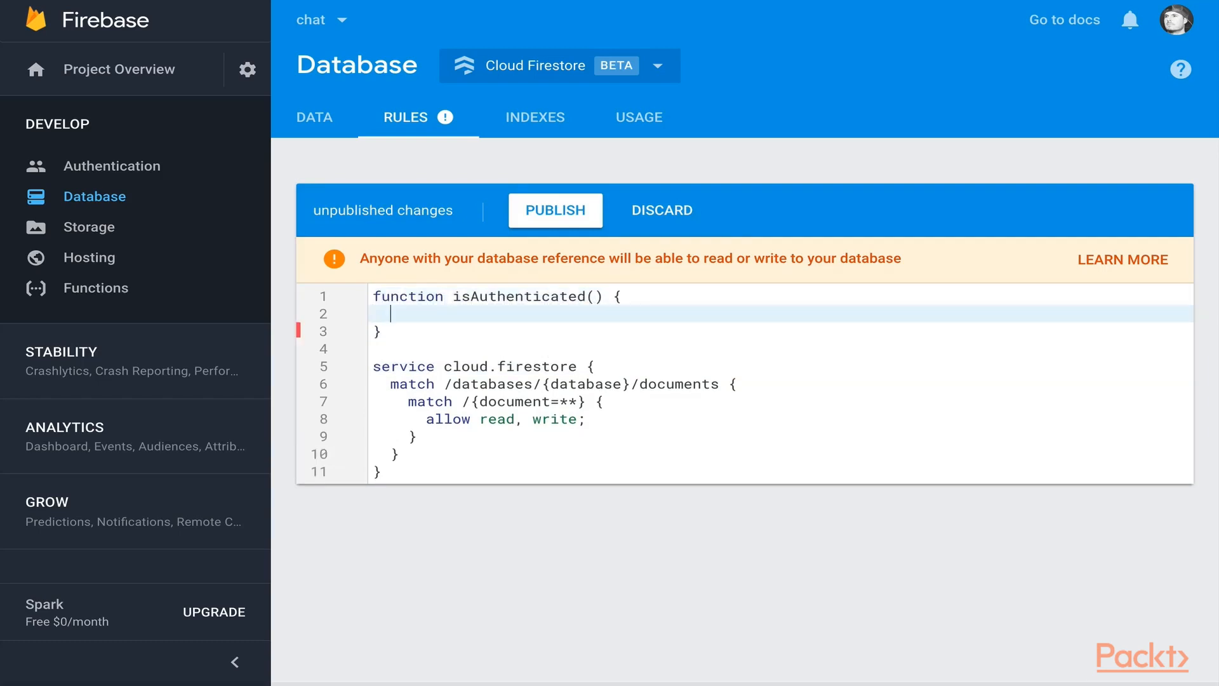
text(return r)
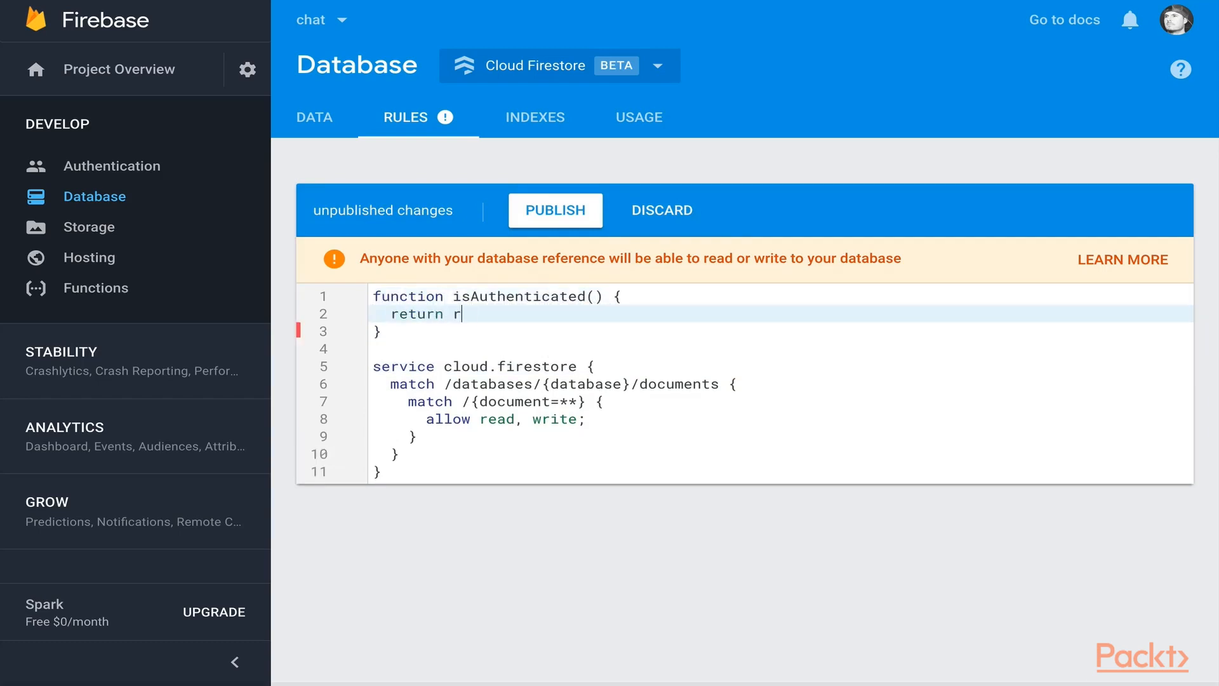
text(equest.auth != nu)
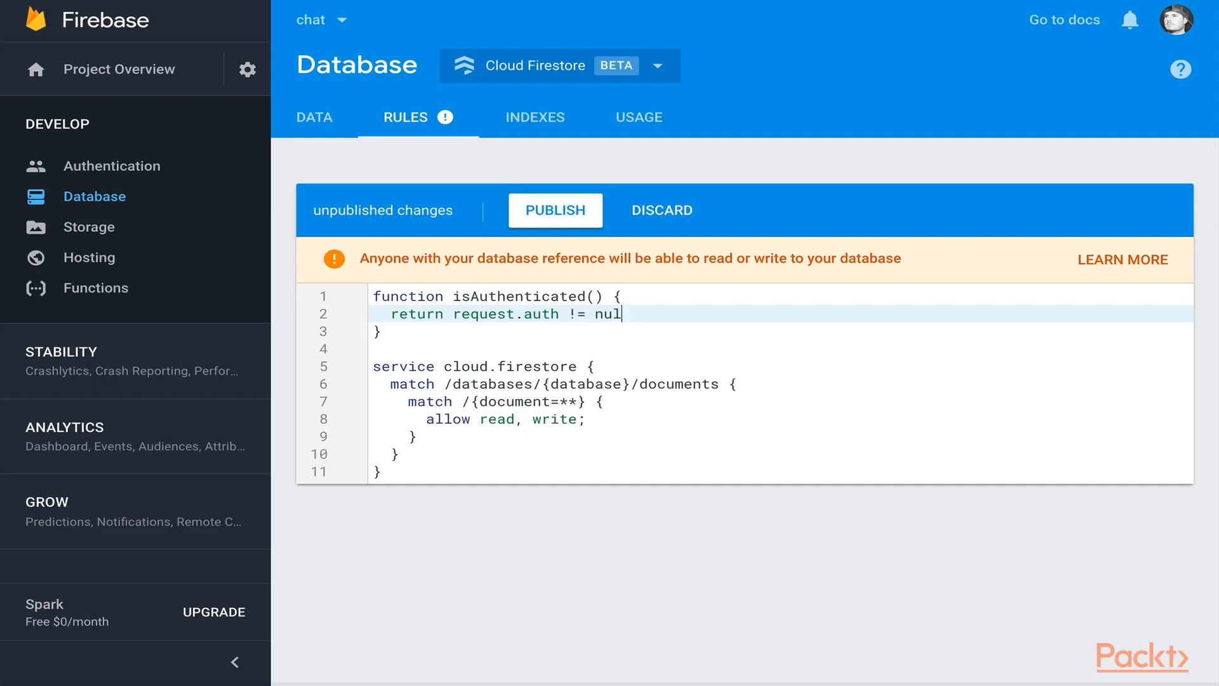
text(l;)
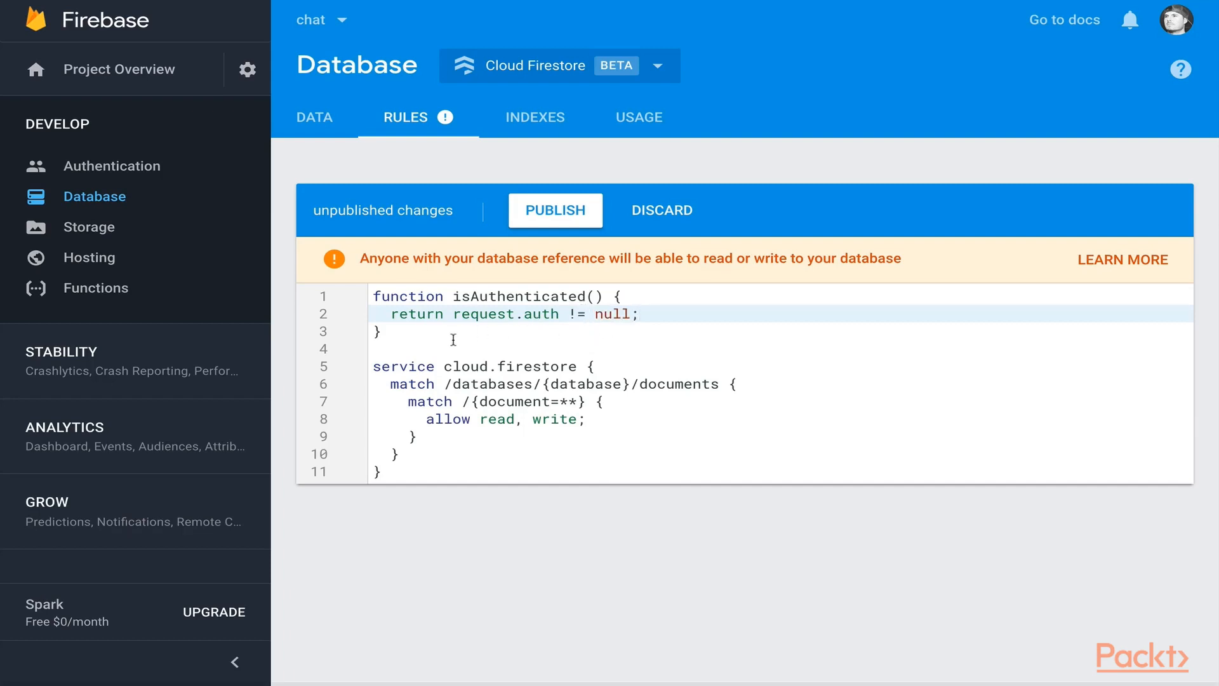
key(Enter)
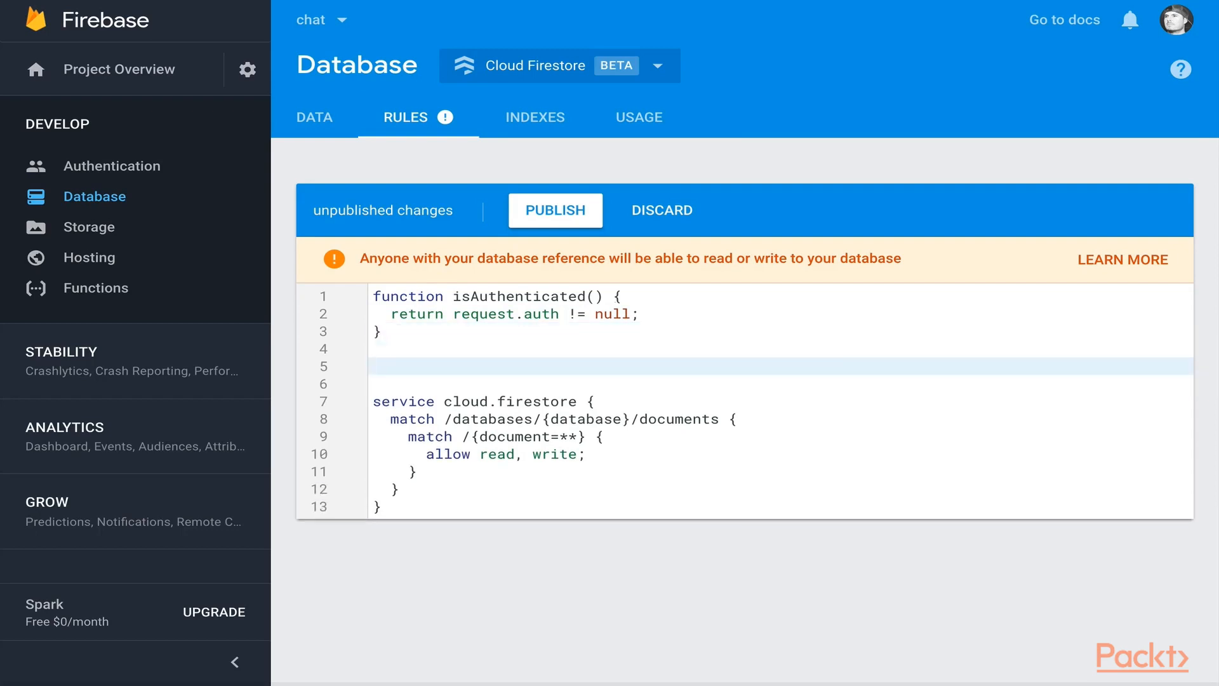
Step: Define the isUserAuthorized(userId) helper returning request.auth.uid == userId
text(function isU)
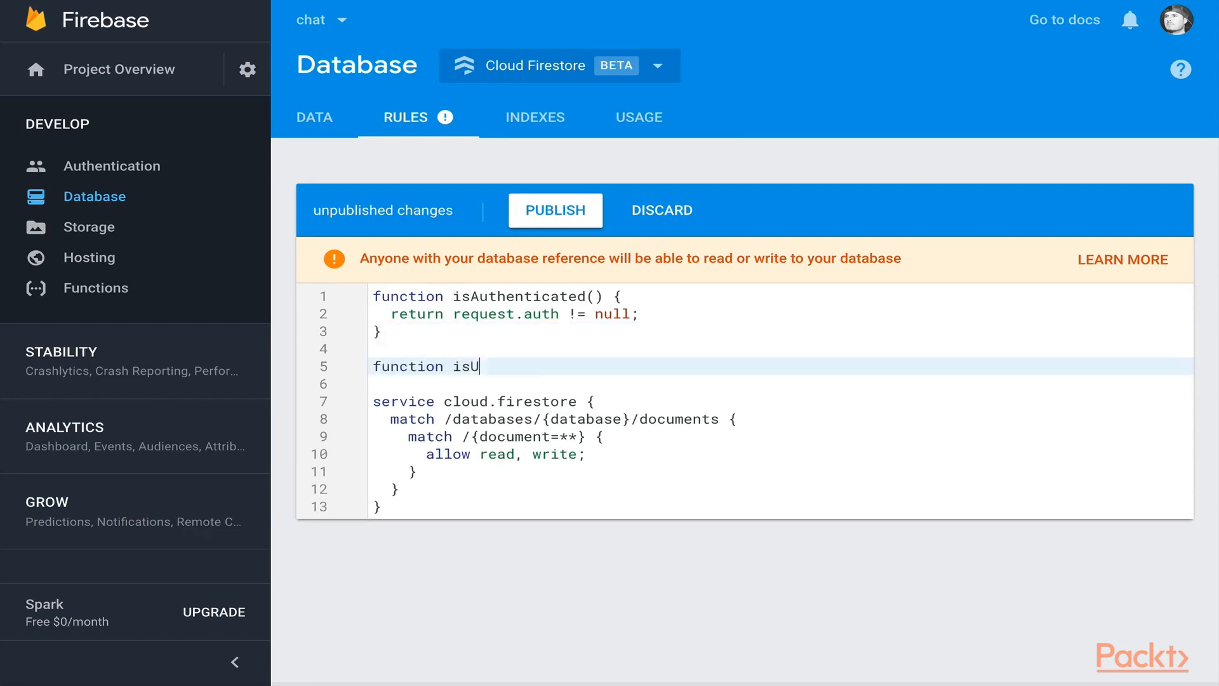
text(serAuthorized(userId) {)
text(return request.auth.)
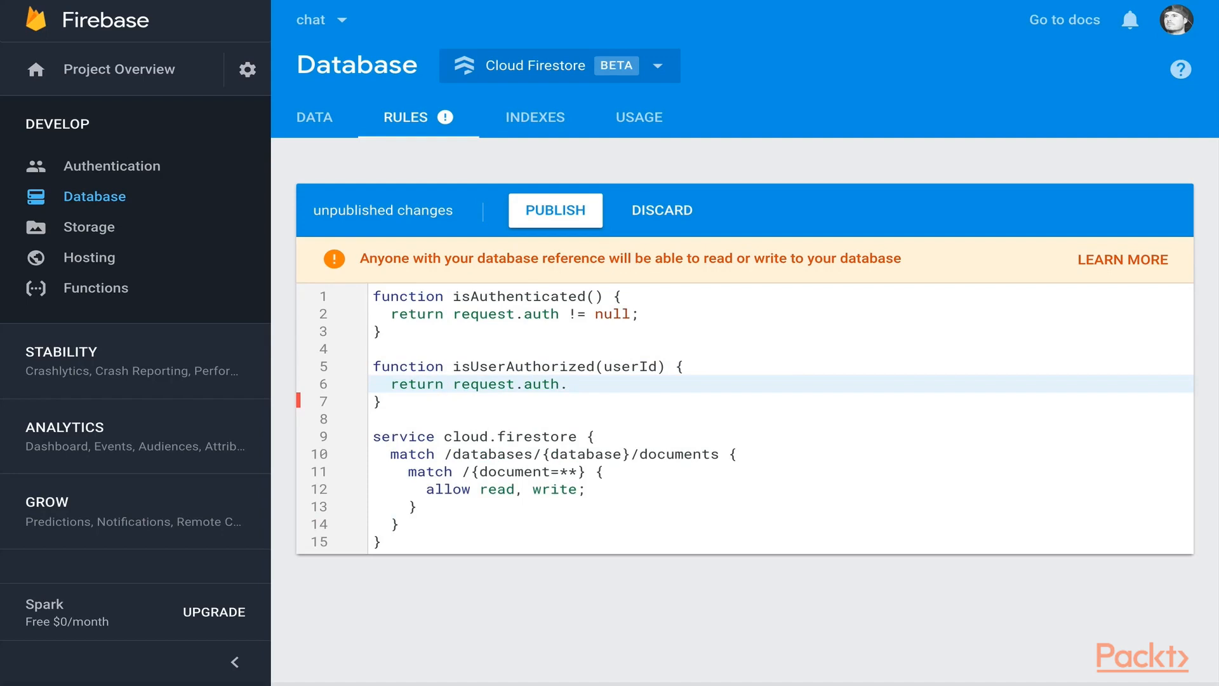
text(uid)
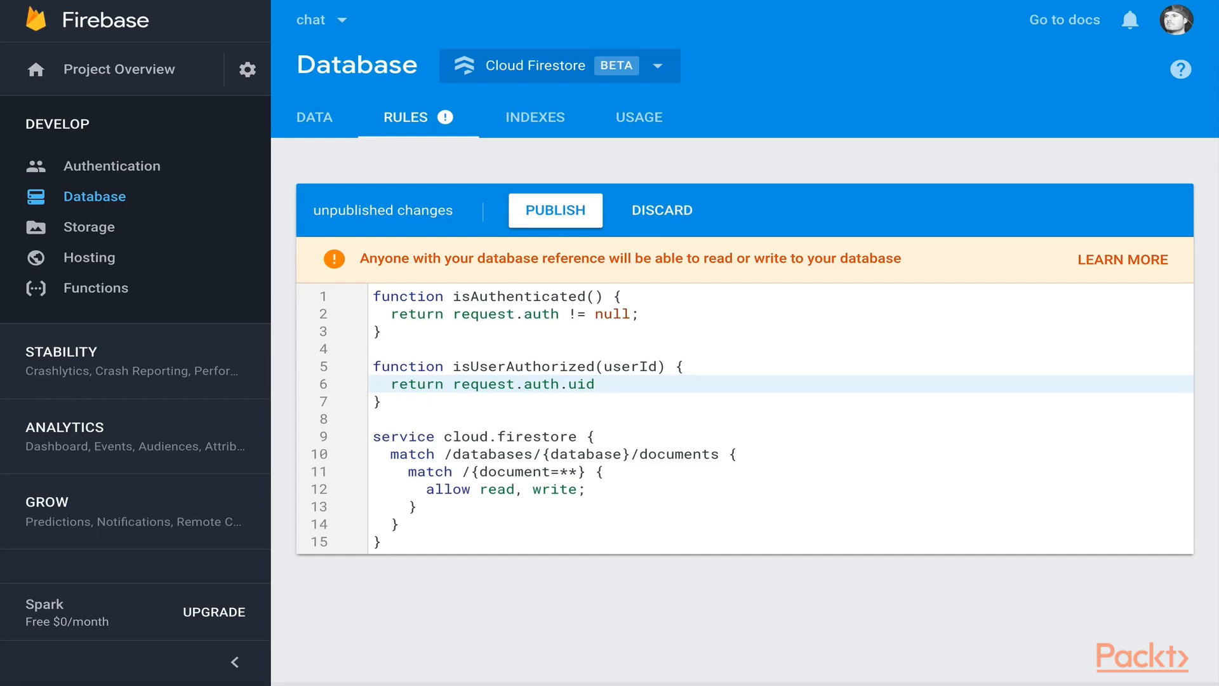
text(==)
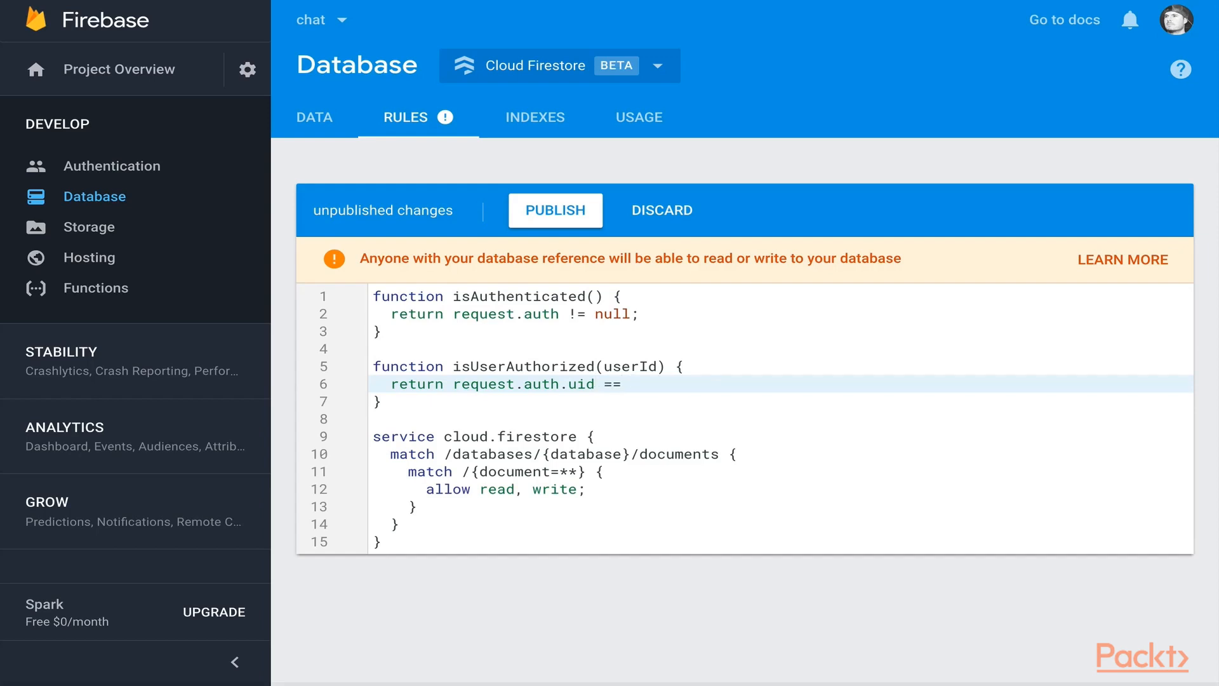
text(userId;)
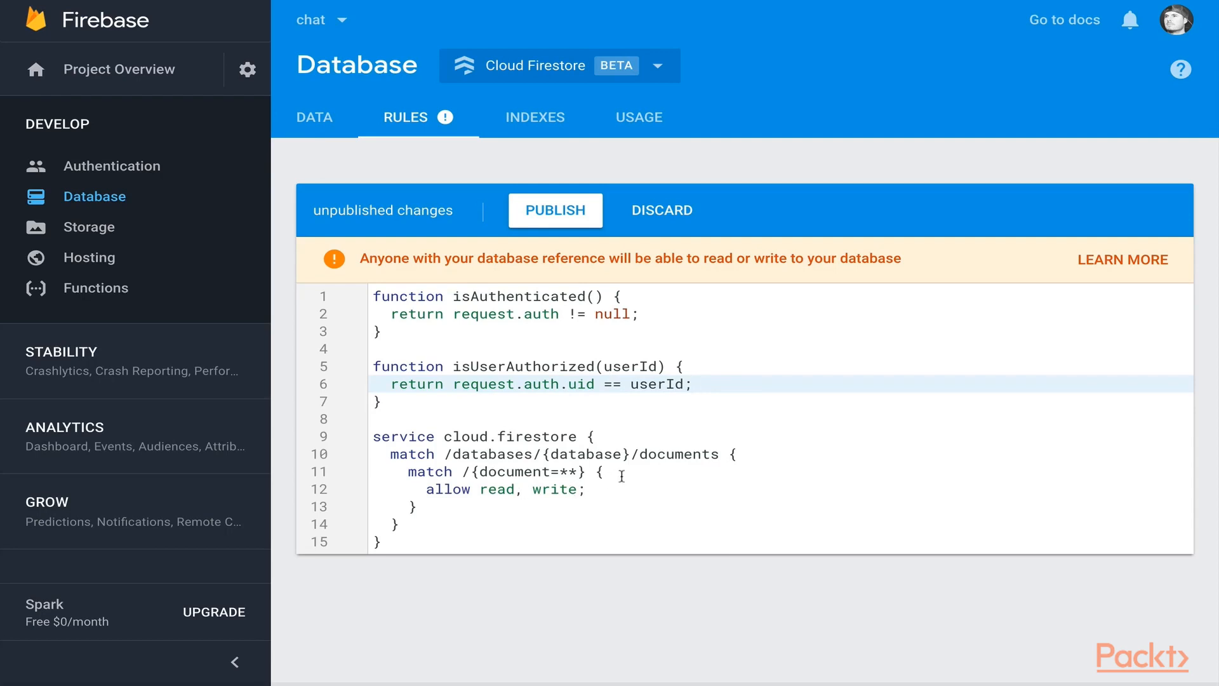
mouse_move(692, 462)
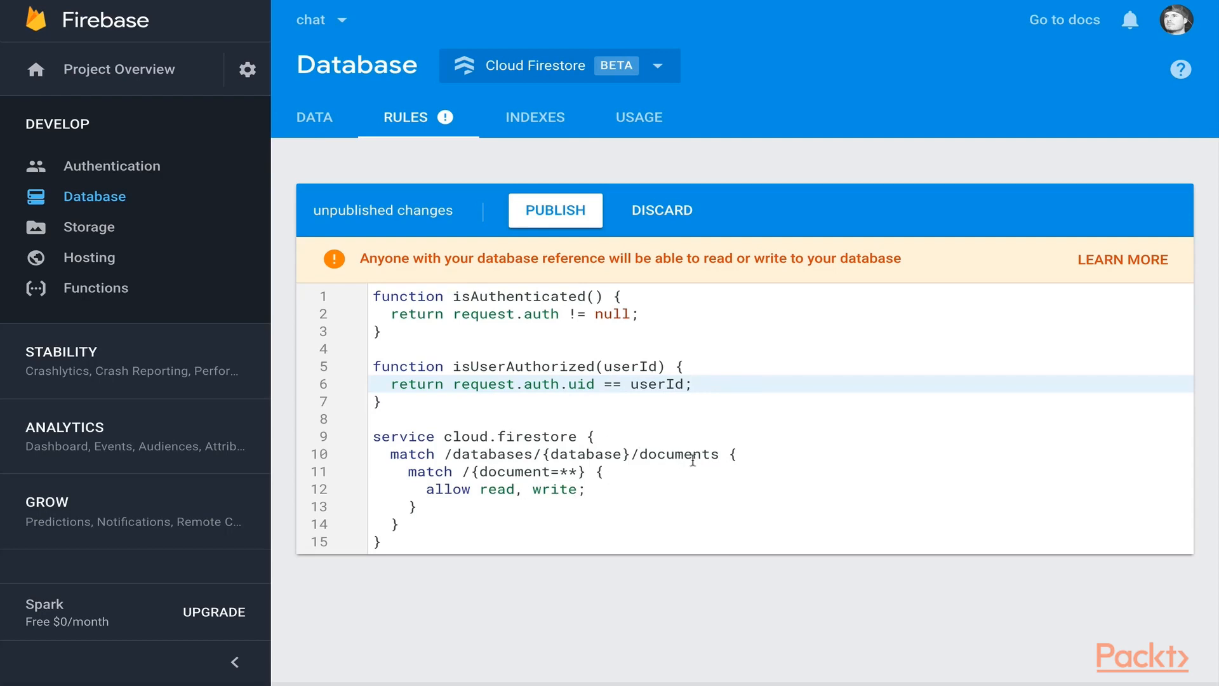
mouse_move(605, 494)
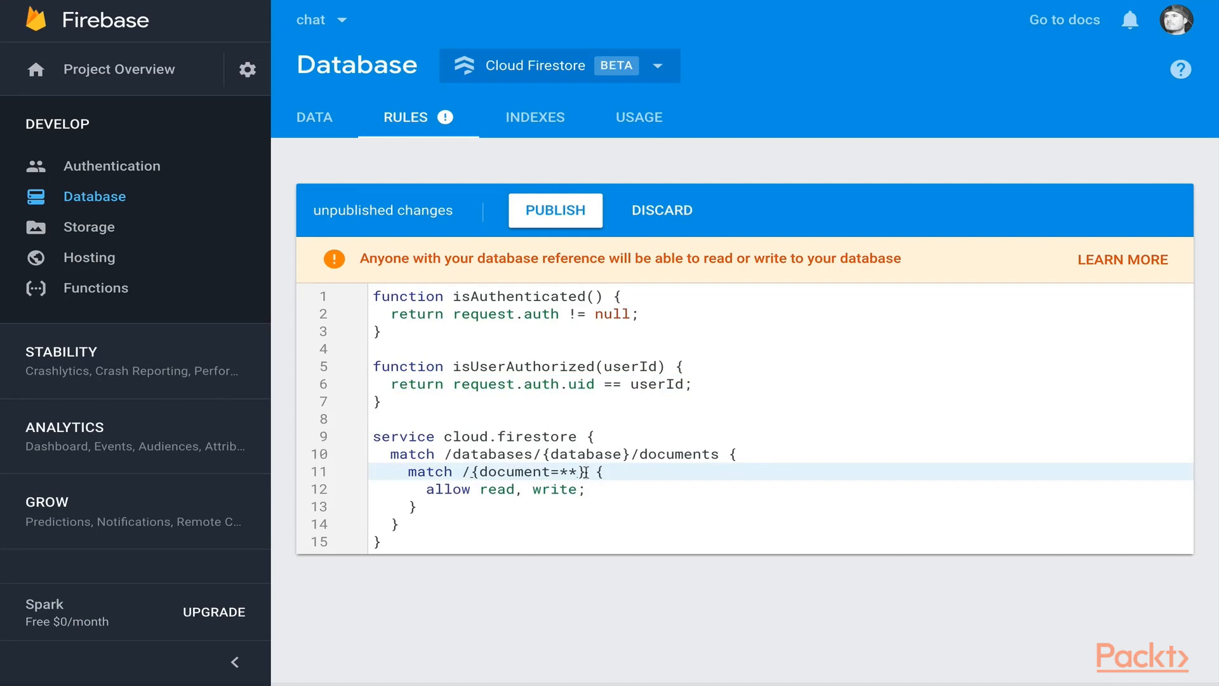
Step: Match chatrooms/{chatroomId} and allow read if isAuthenticated(), dropping write access
text(chatrooms/)
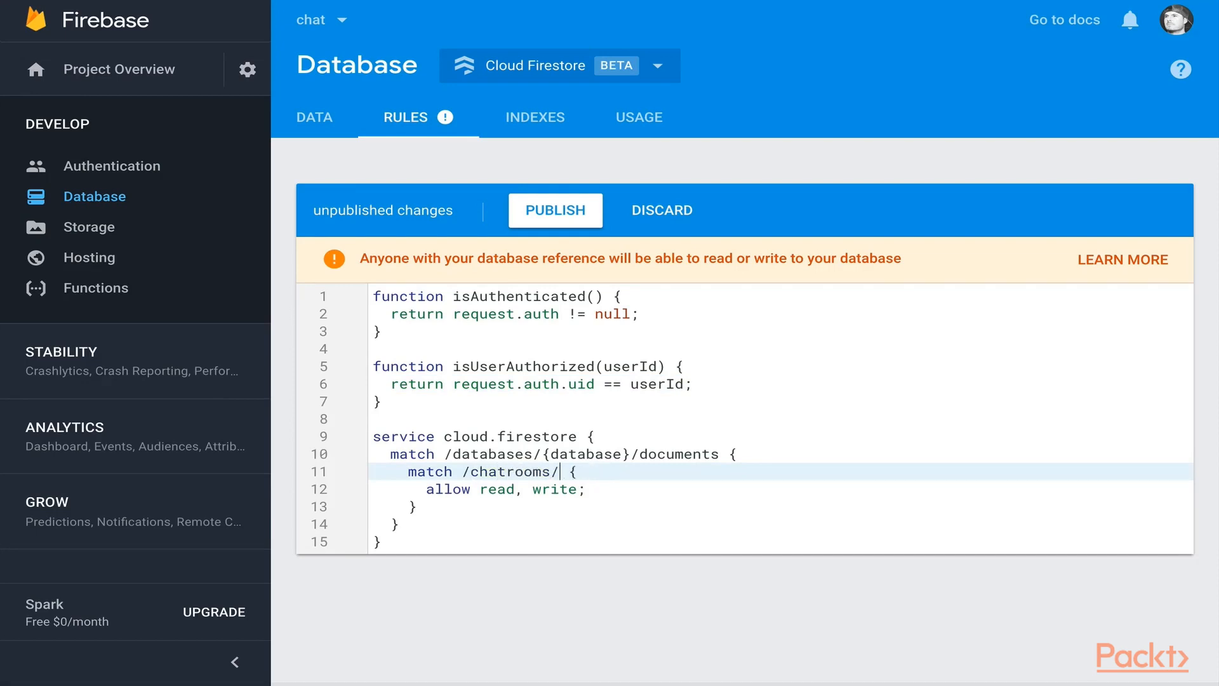
text({chatroomId)
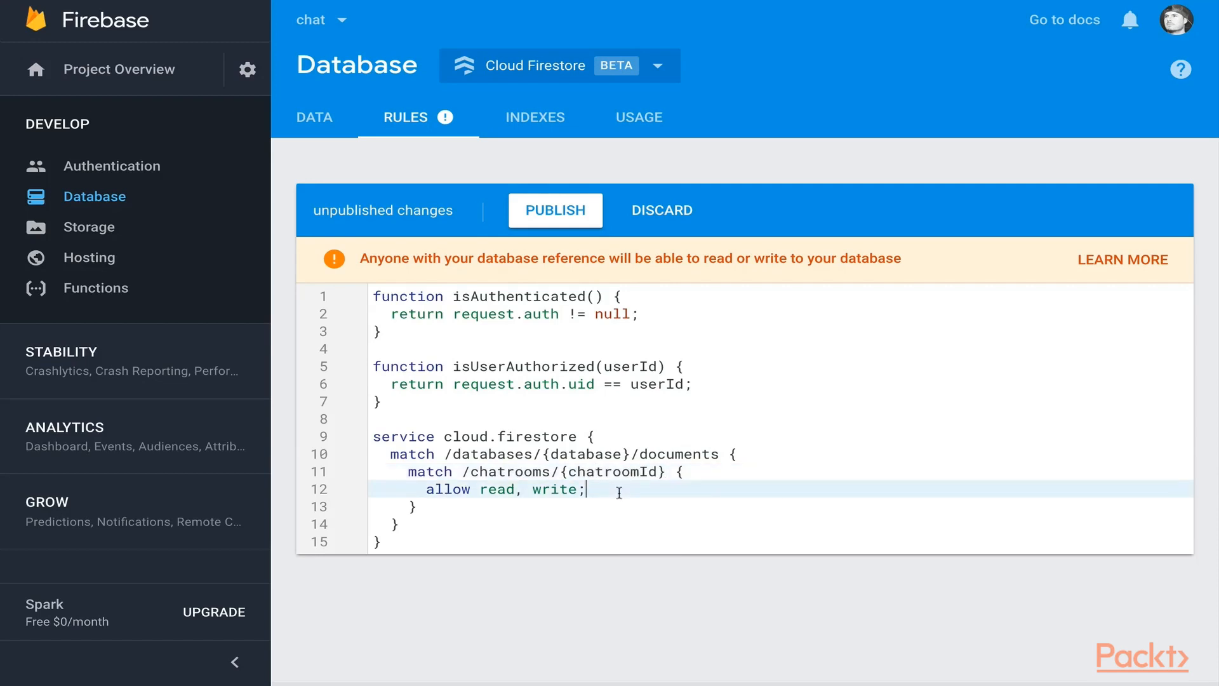
key(Backspace)
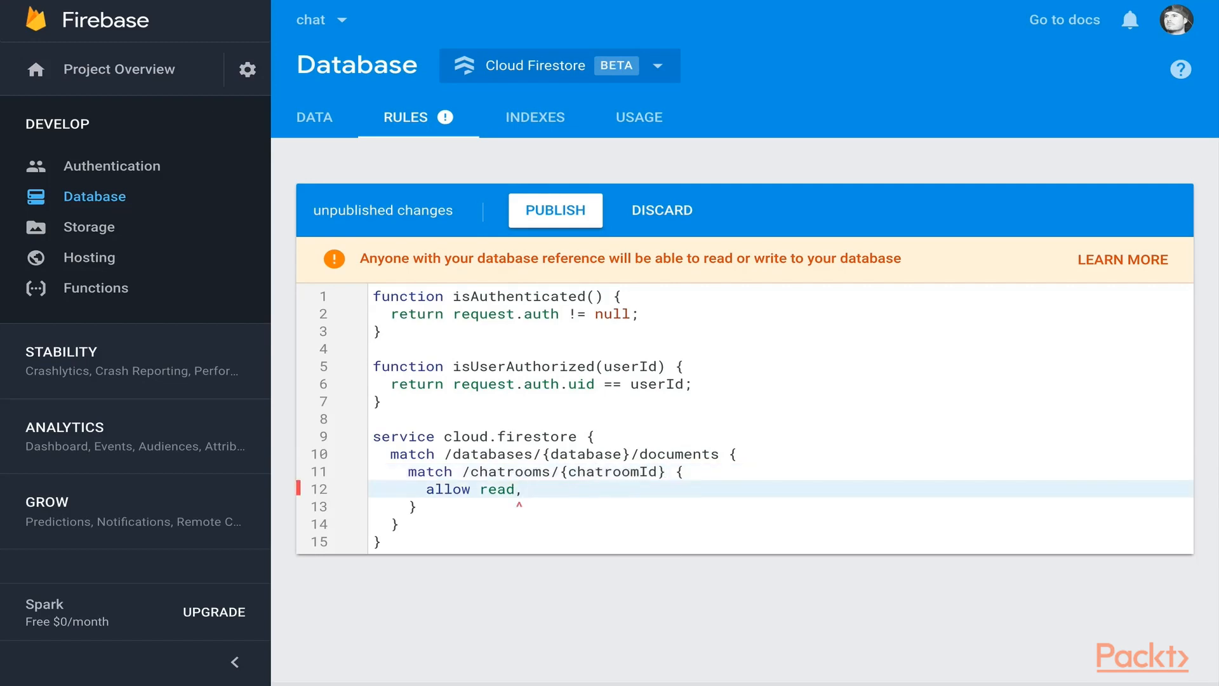
text(: if)
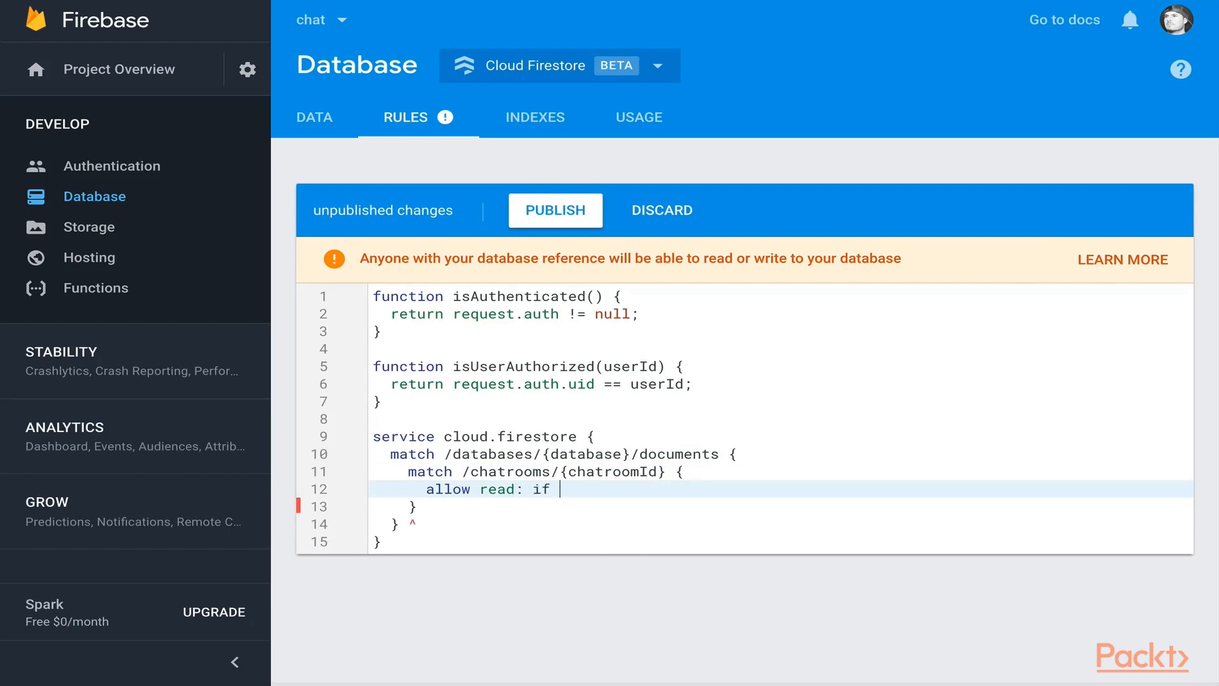
text(isAuthenticated();)
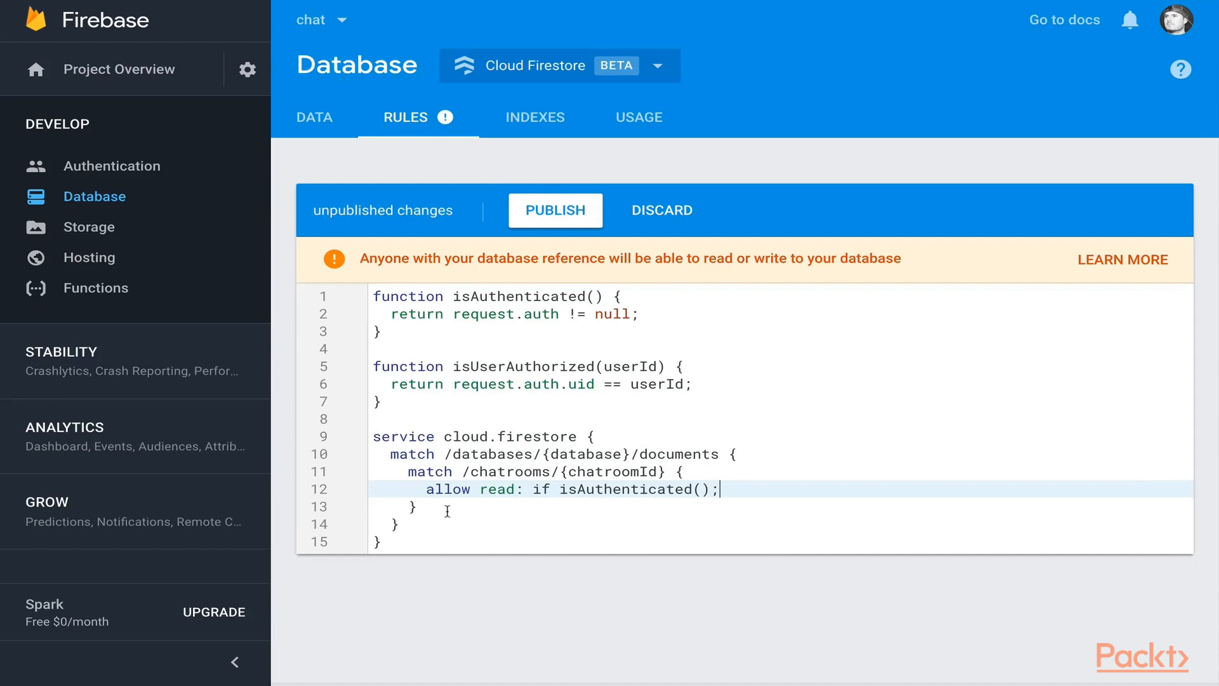
key(Enter)
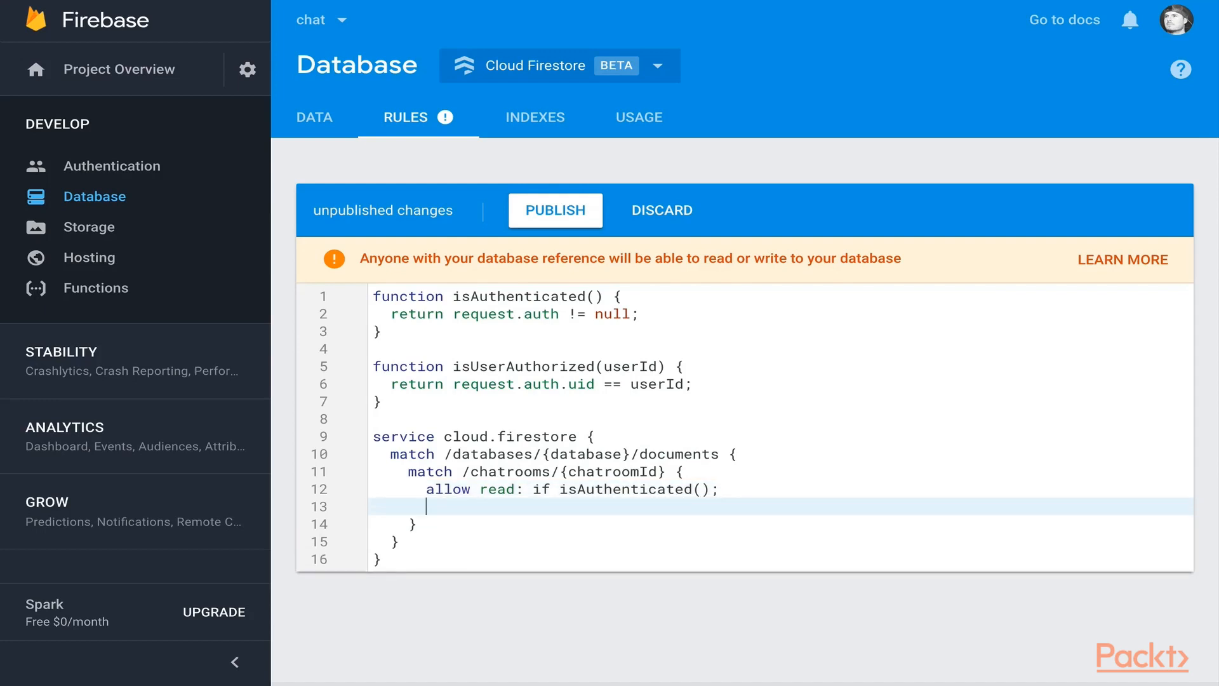
Step: Nest match /messages/{message} inside it with allow read: if isAuthenticated()
text(match /messages/)
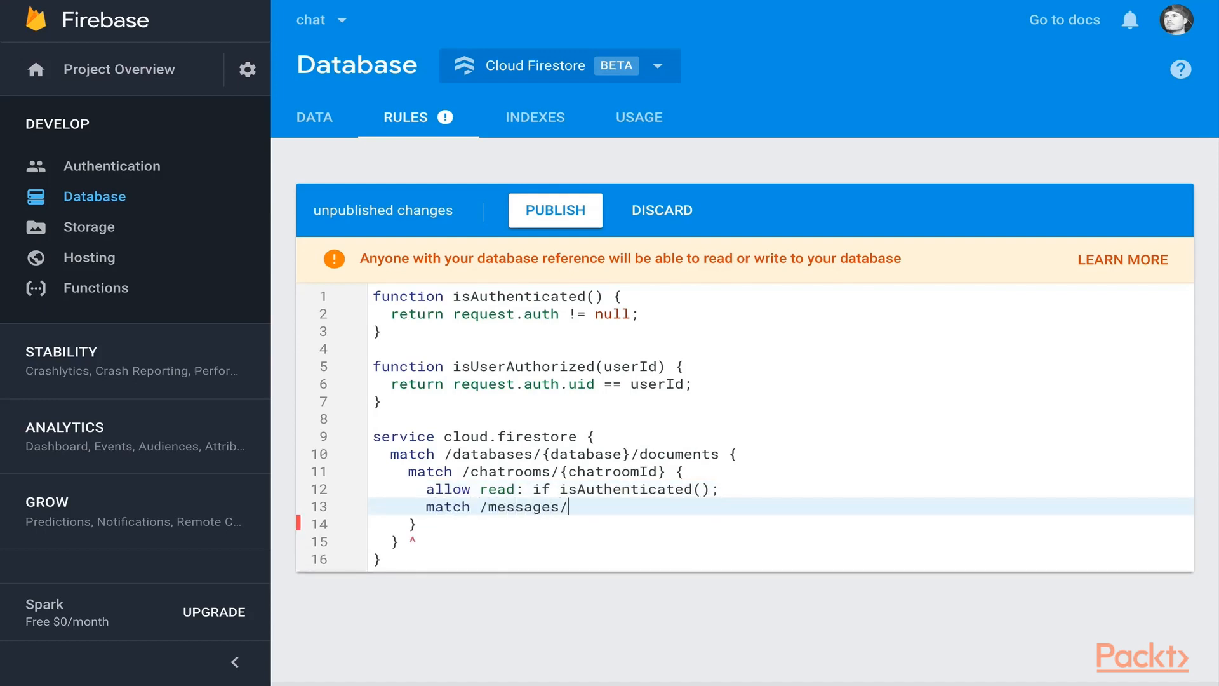
text({message})
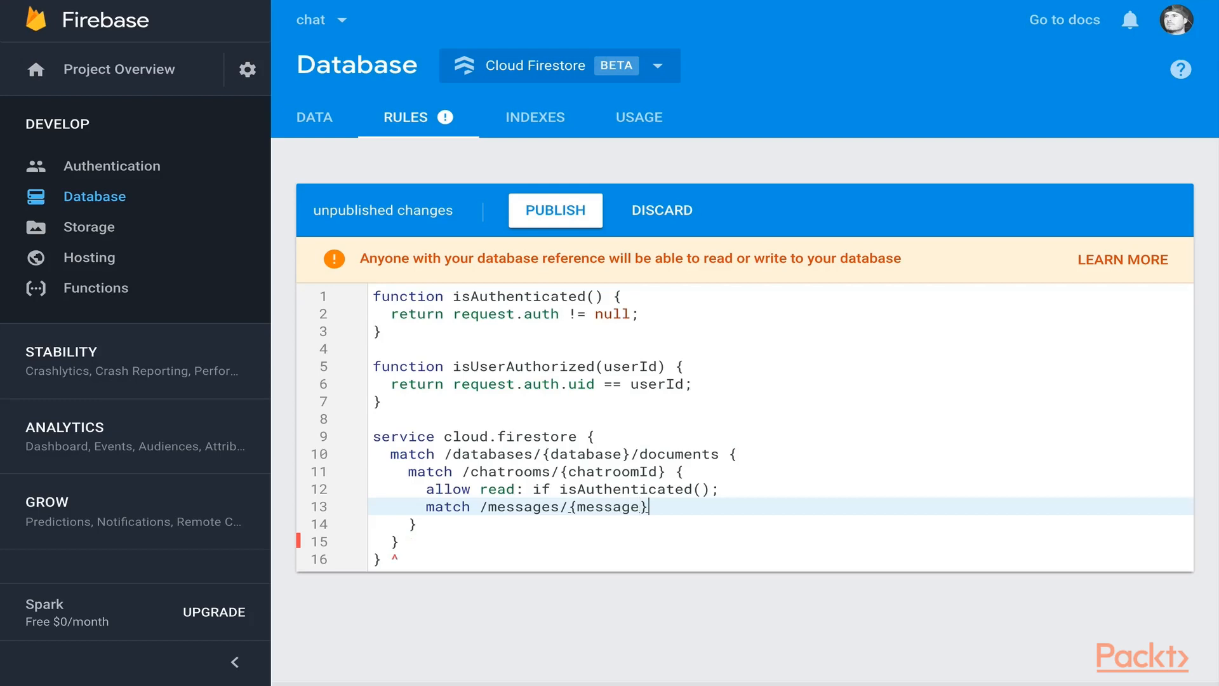
text({)
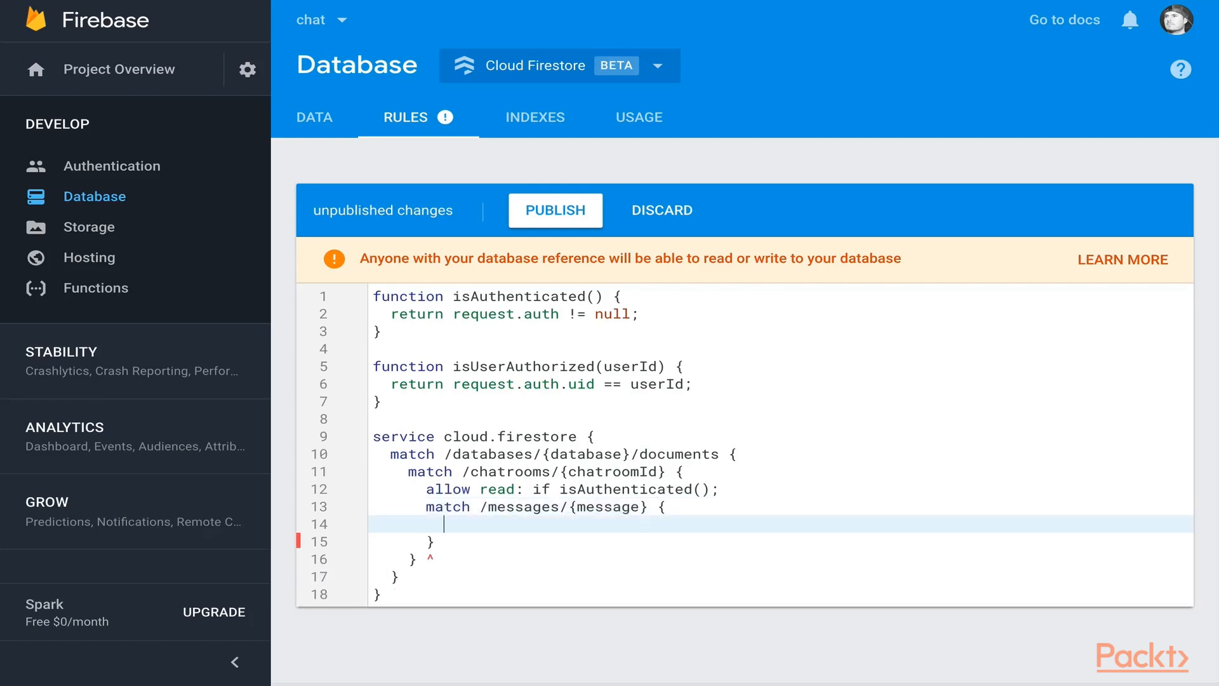
text(allow:)
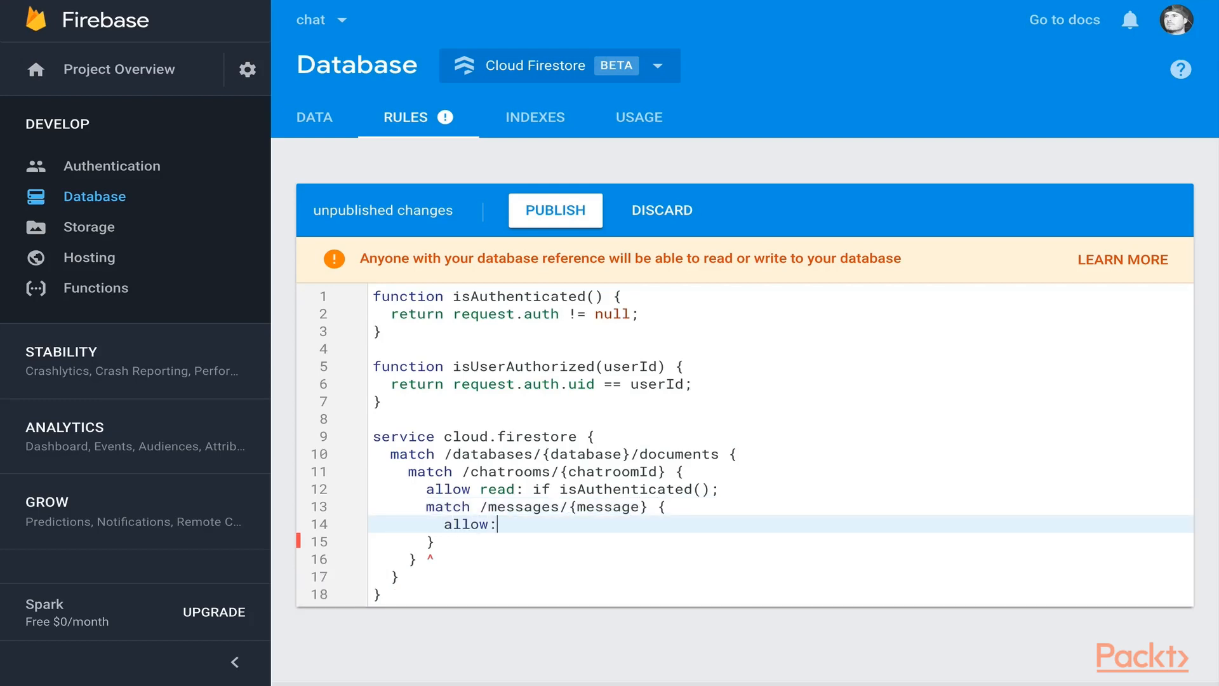
text(read: if)
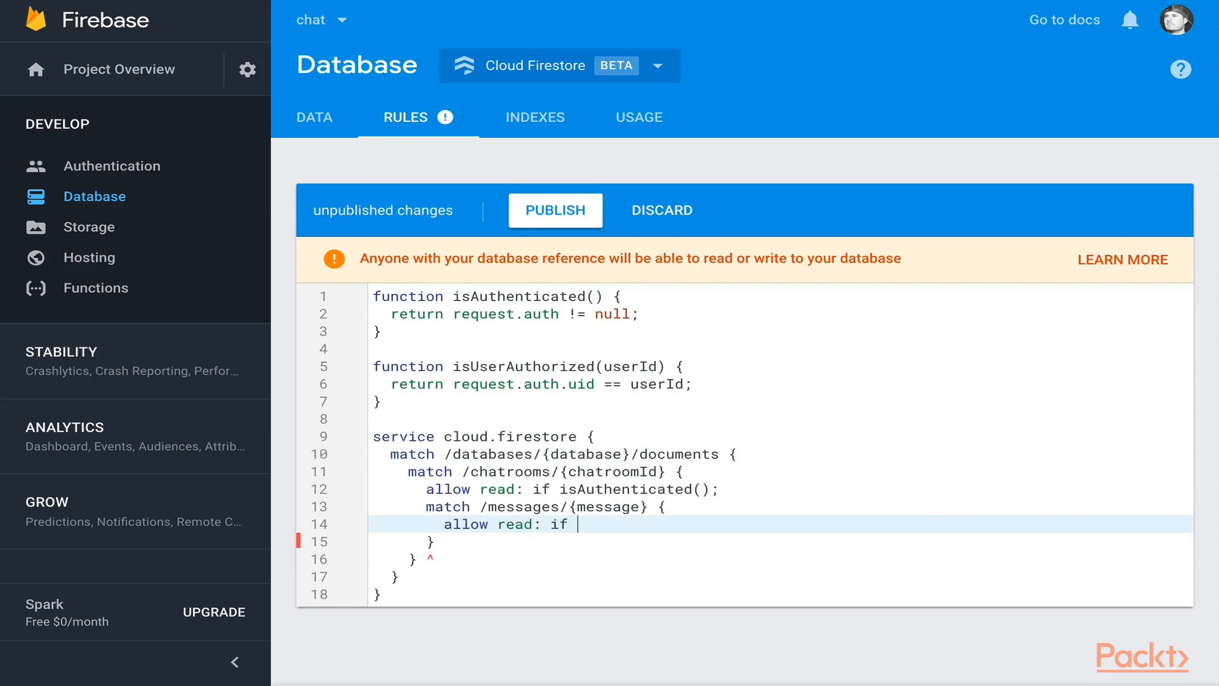
text(isAuthenticated();)
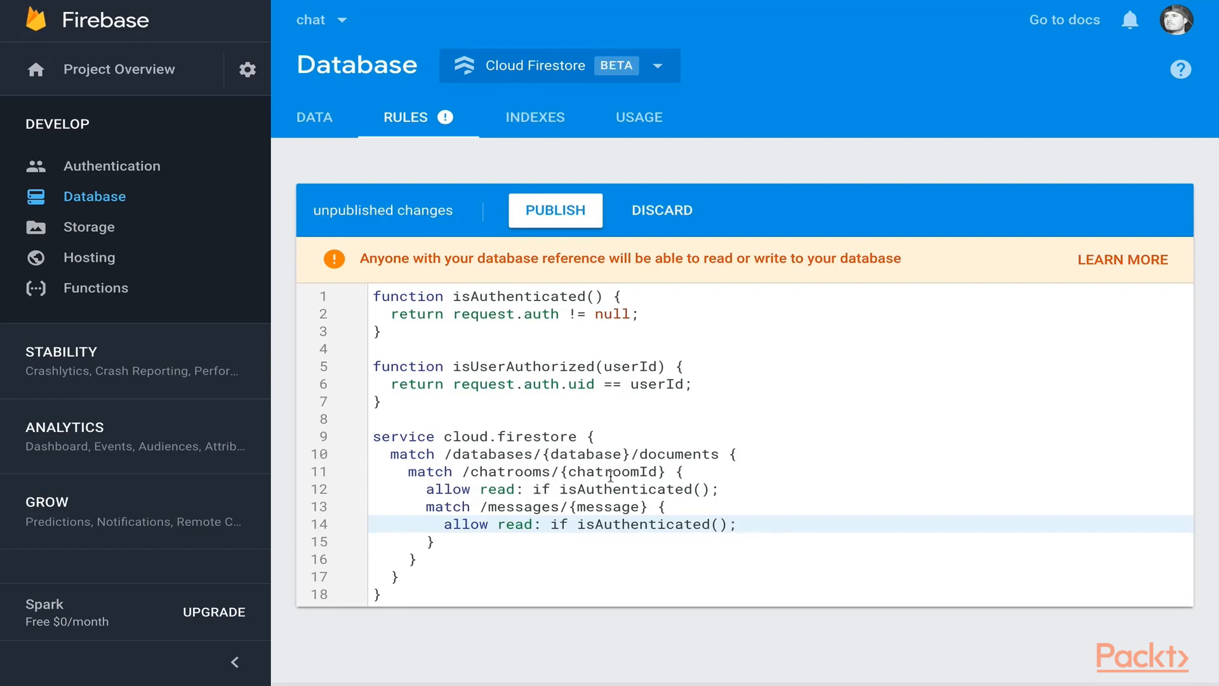
click(735, 525)
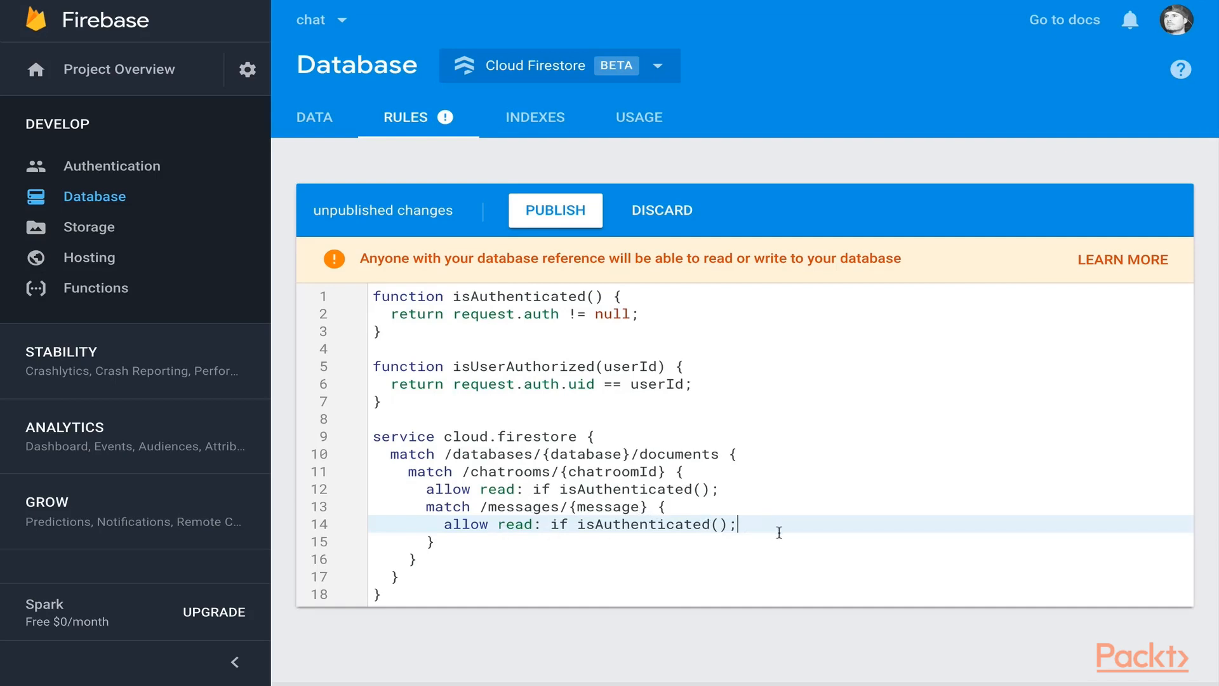
Step: Add allow write: if isUserAuthorized(request.resource.data.sender.id) below the messages read rule
key(Enter)
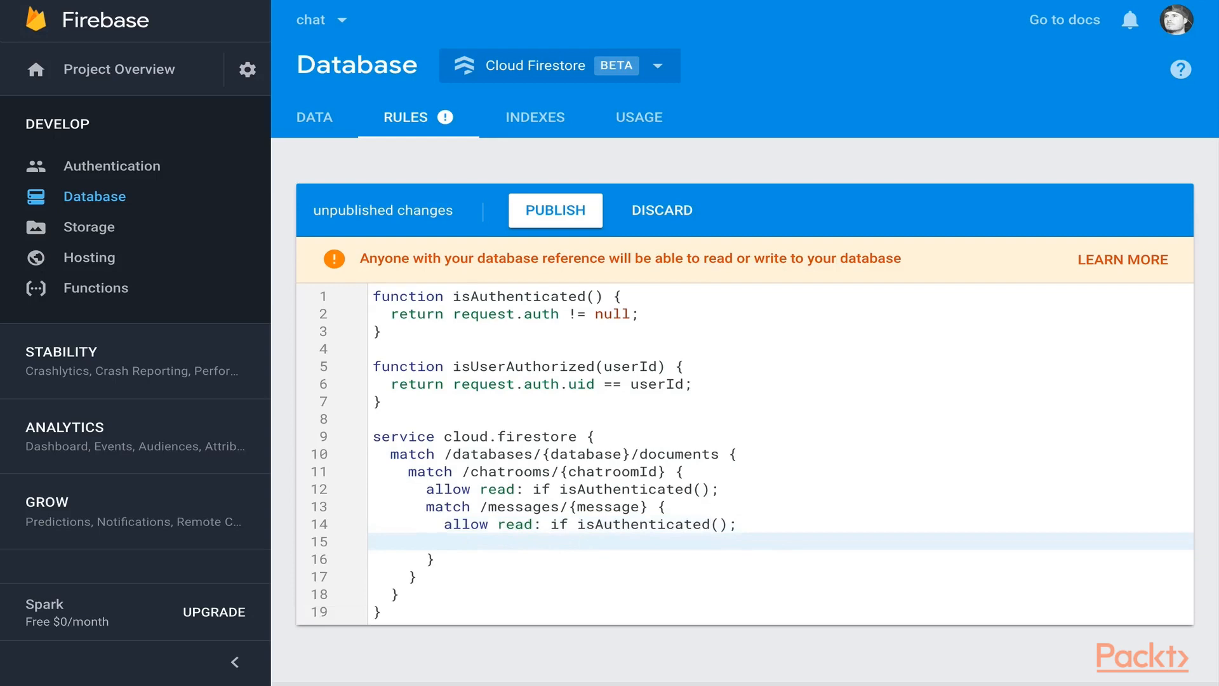
text(allow writ)
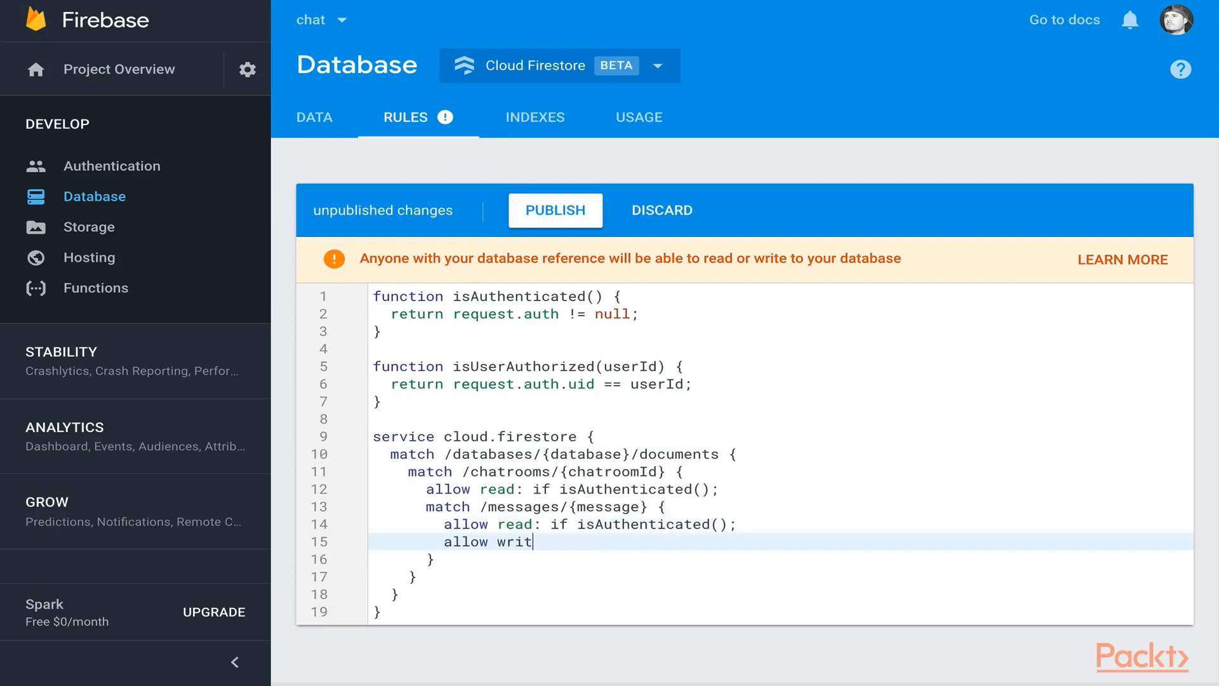
text(e: if isUserAuth)
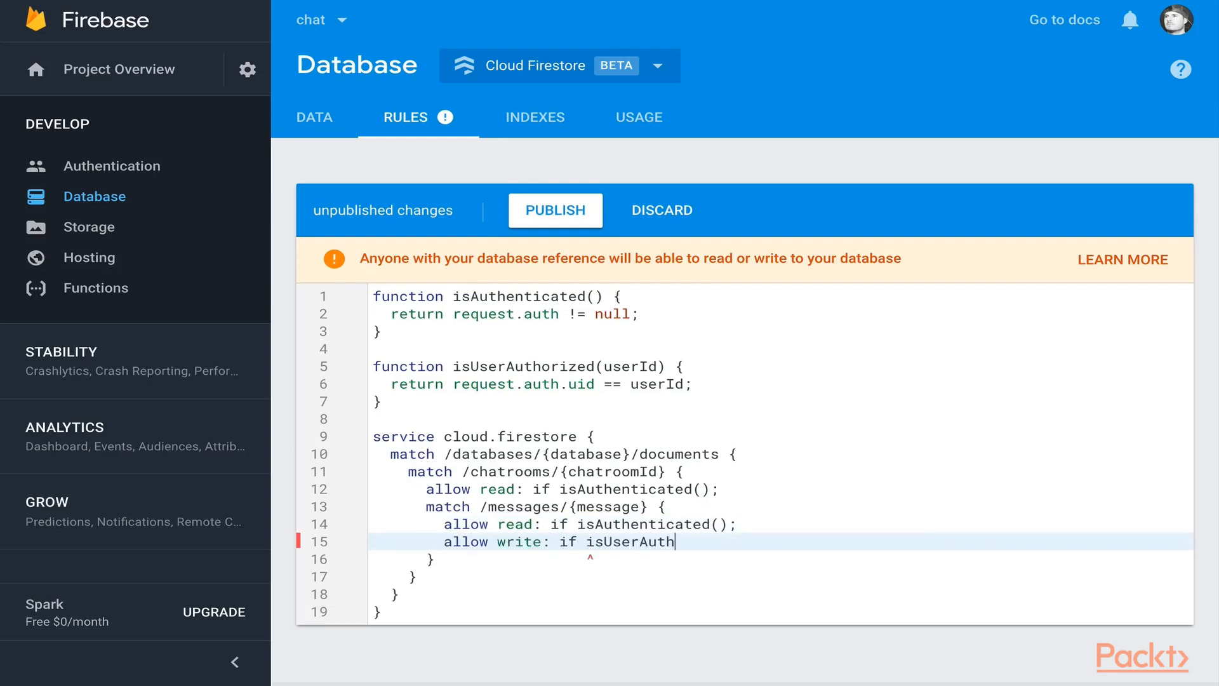
text(orized())
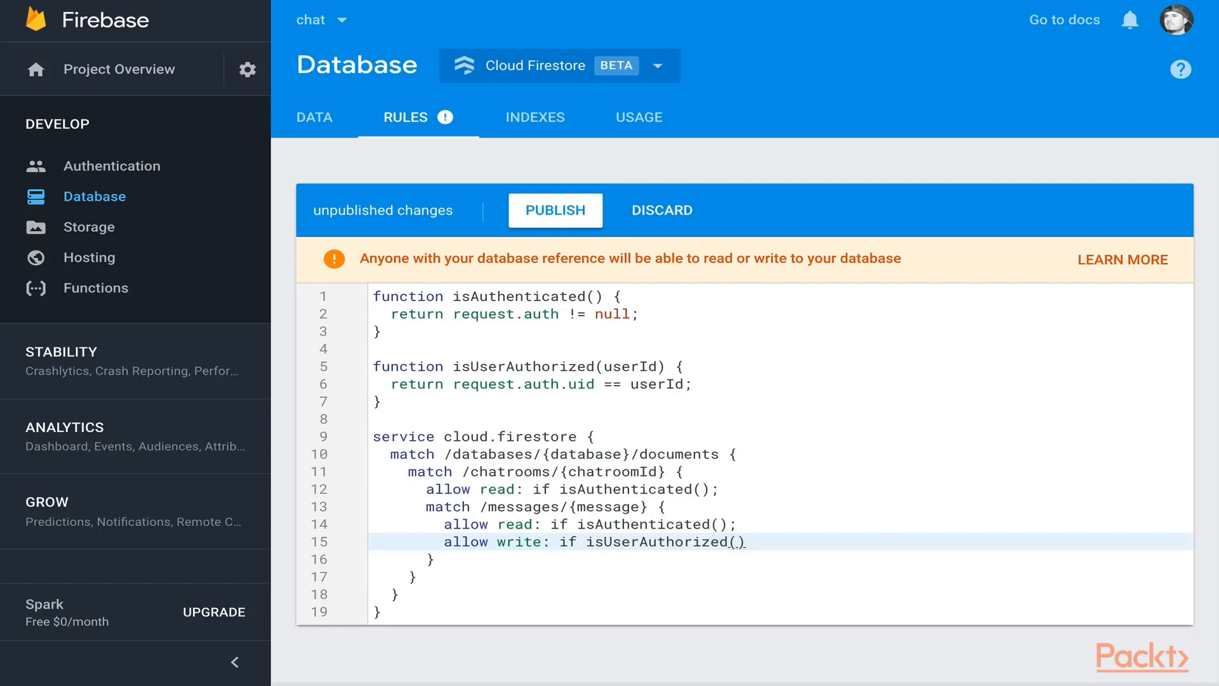
text(request)
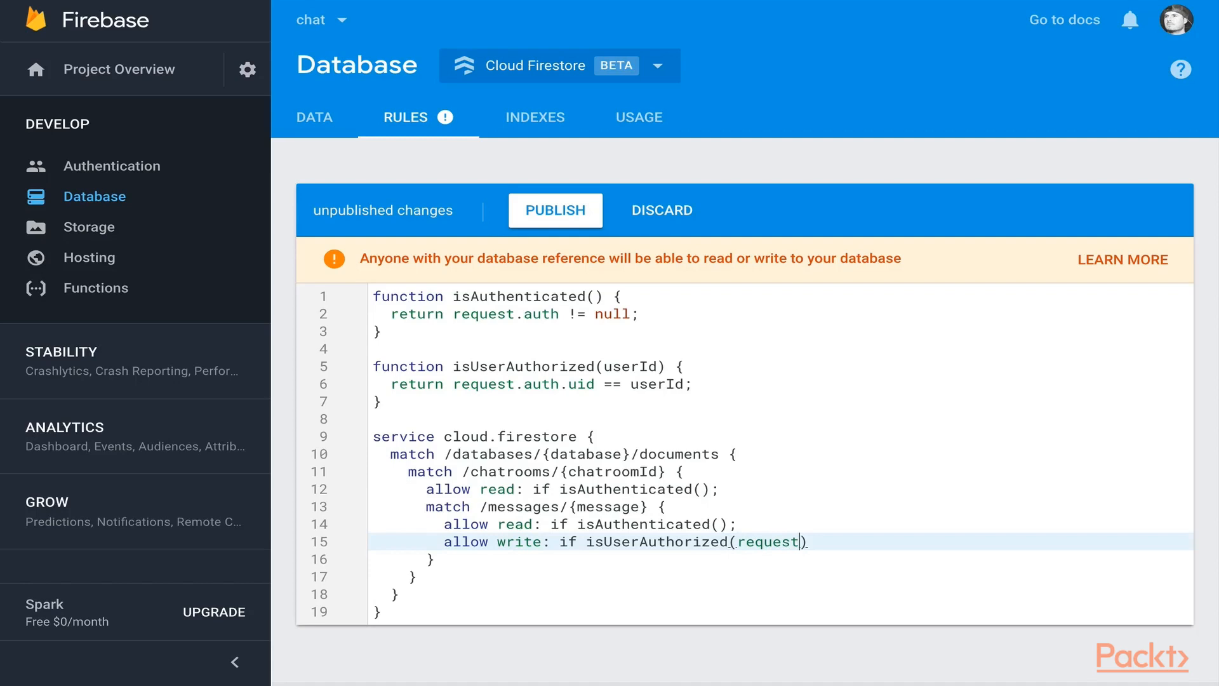
text(.resource)
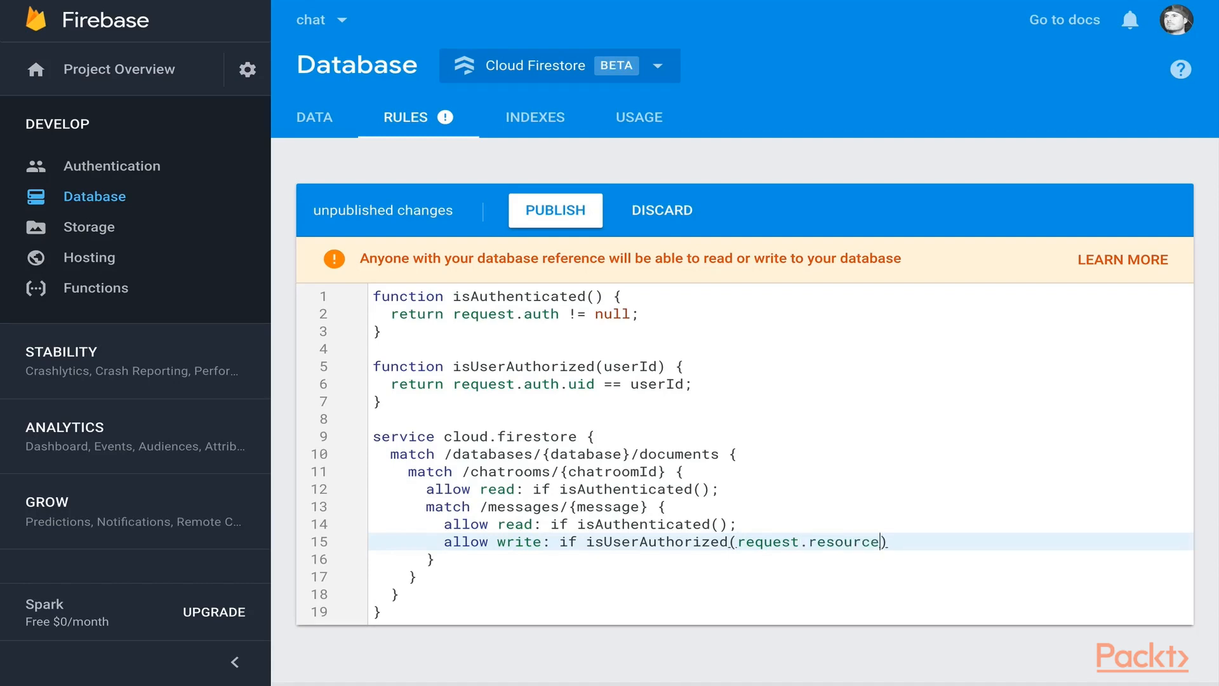
text(.data.se)
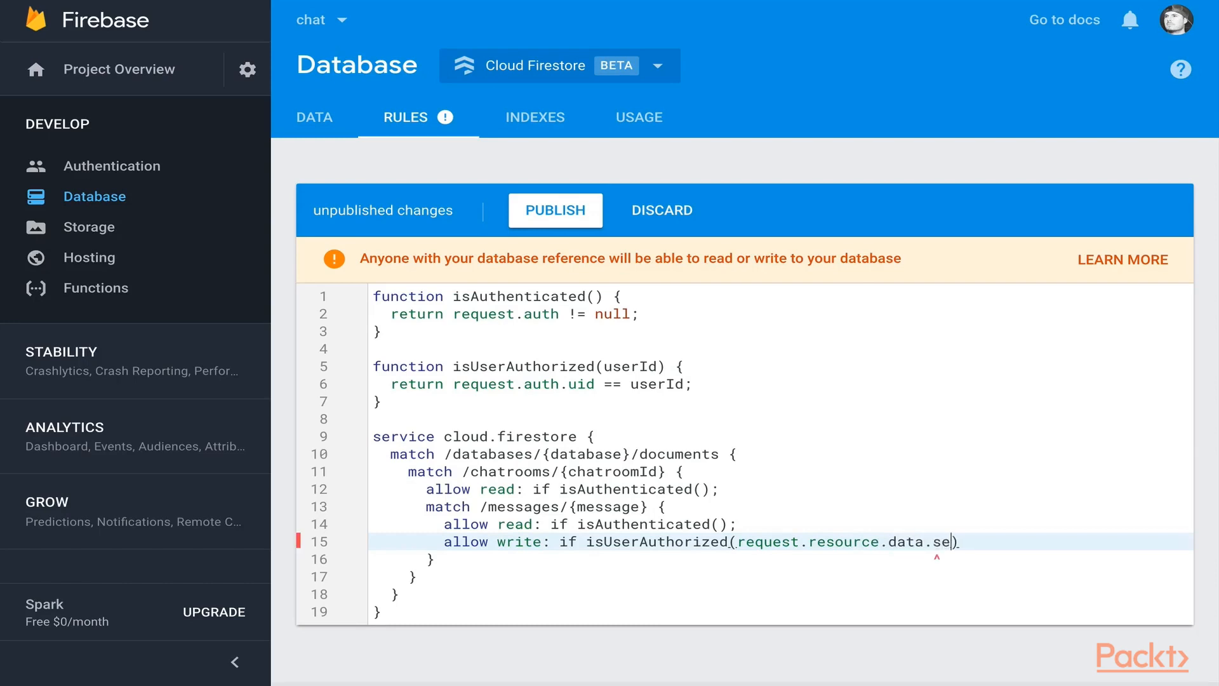
text(nder.id)
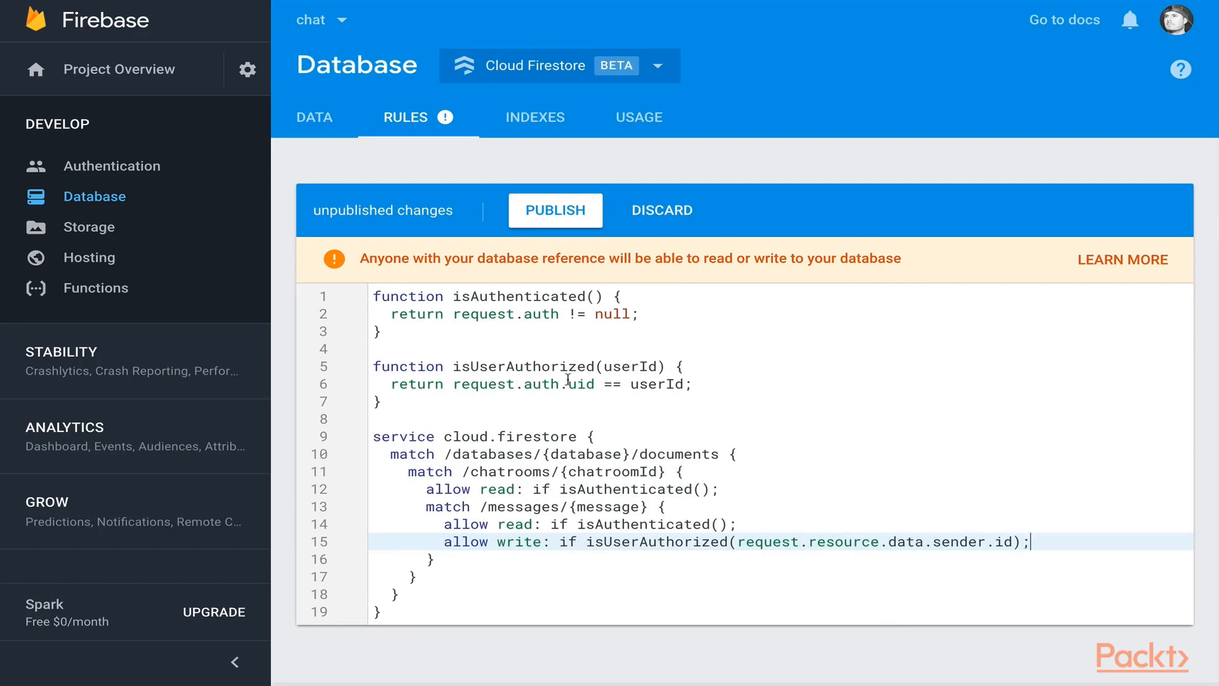
mouse_move(837, 568)
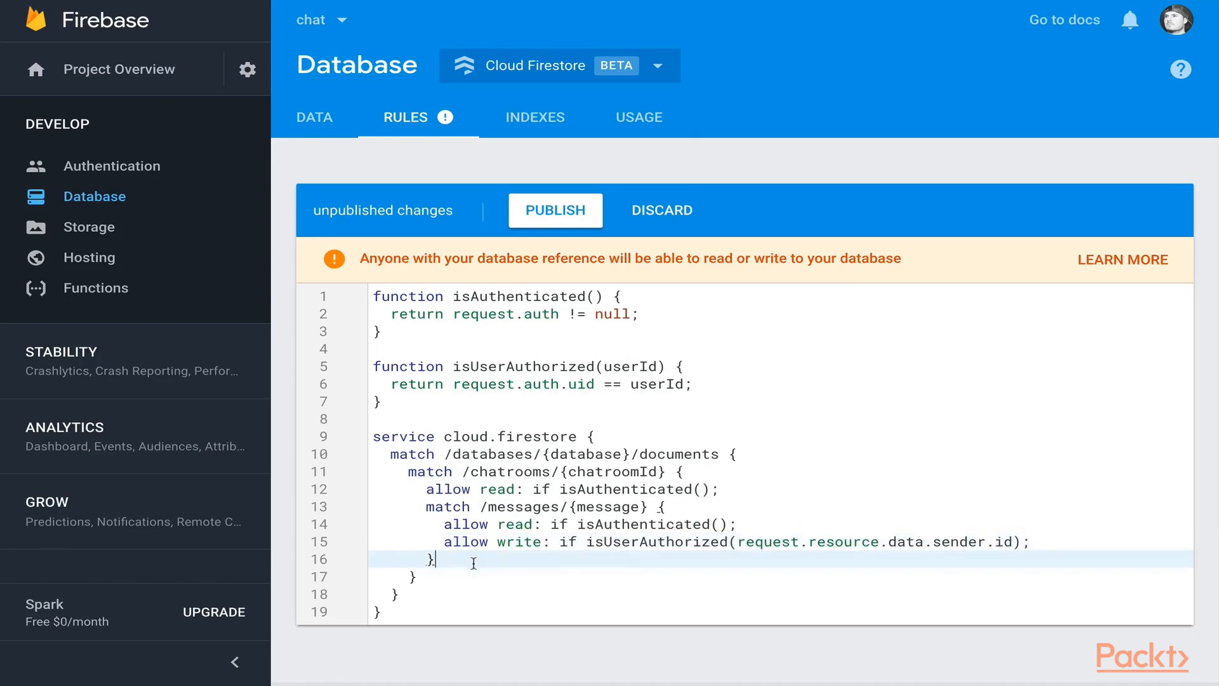
Step: Add match /users/{userId} allowing update, write if isUserAuthorized(userId) and read if isAuthenticated()
key(Enter)
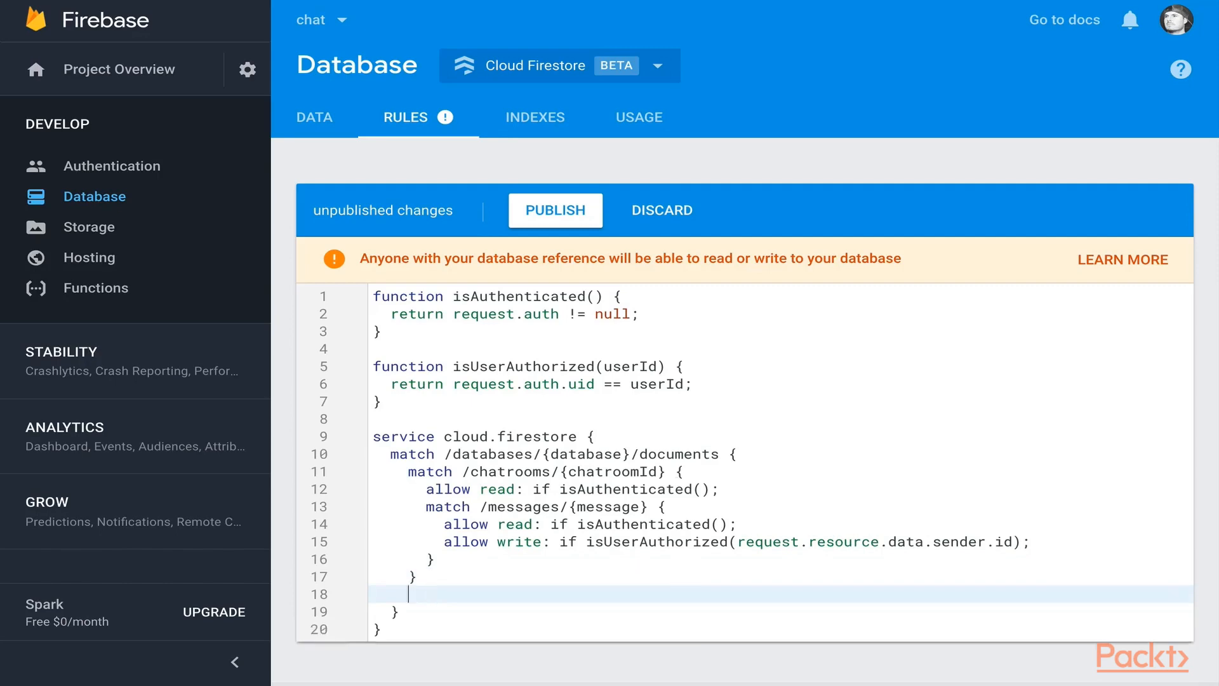
text(match)
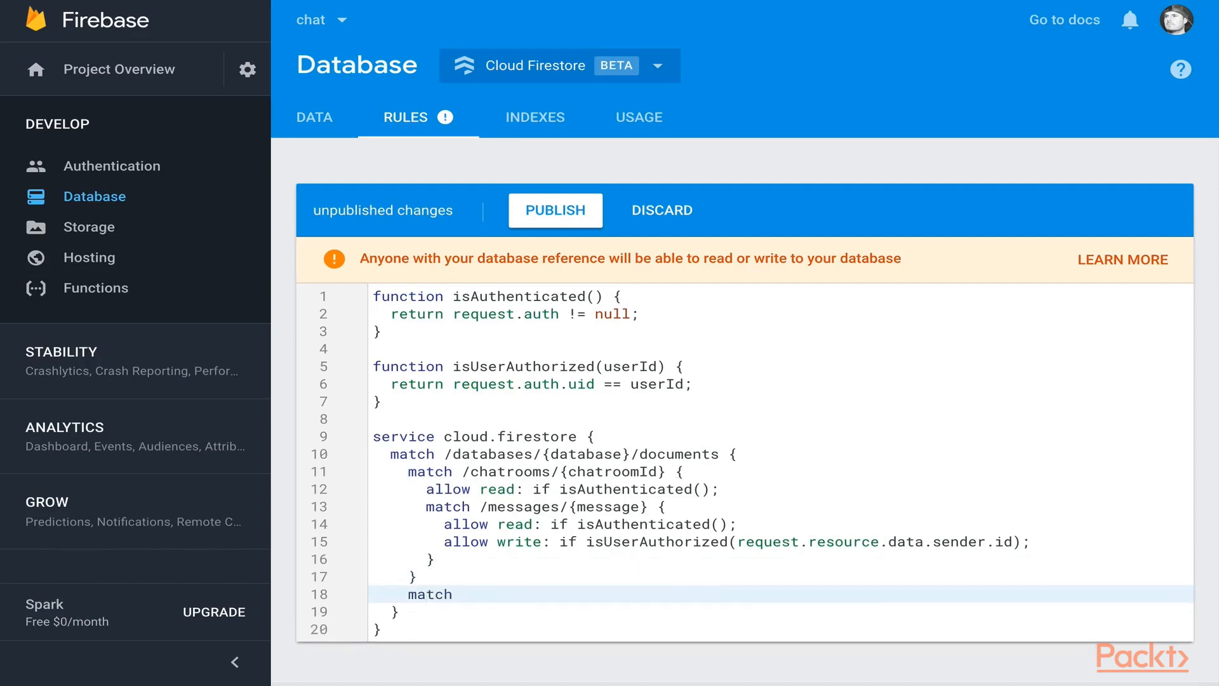
text(/users/{userId} {)
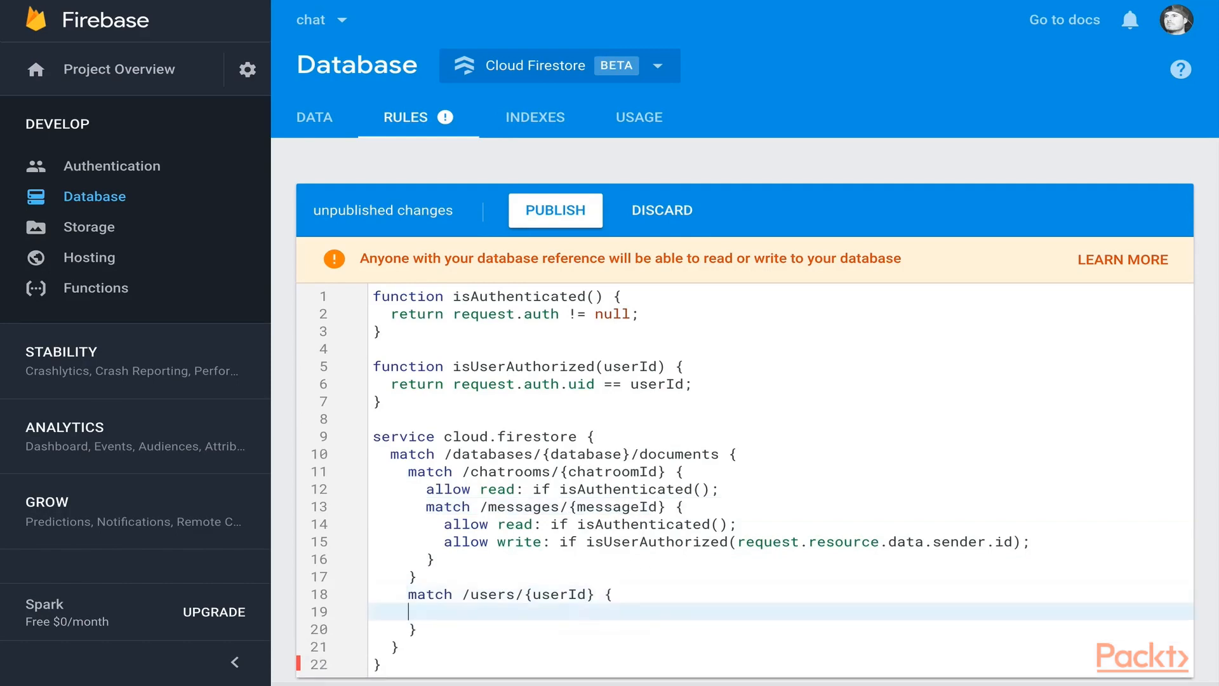
text(allow)
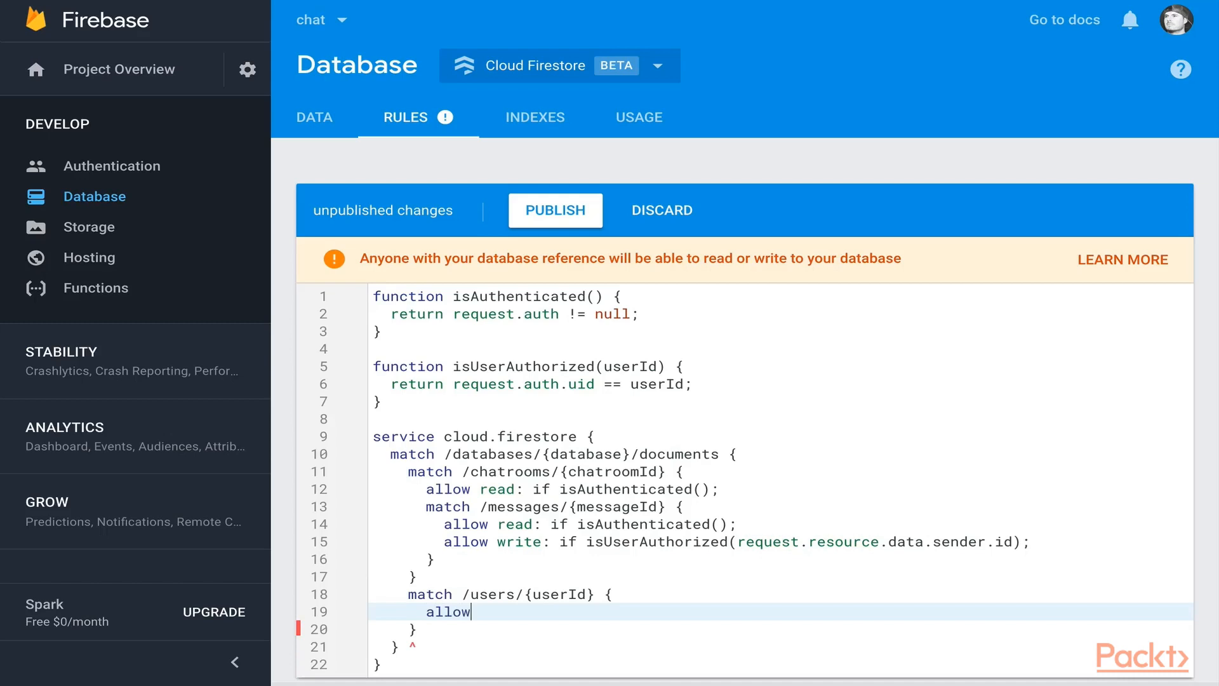
text(update, write: if isUserAuthorized())
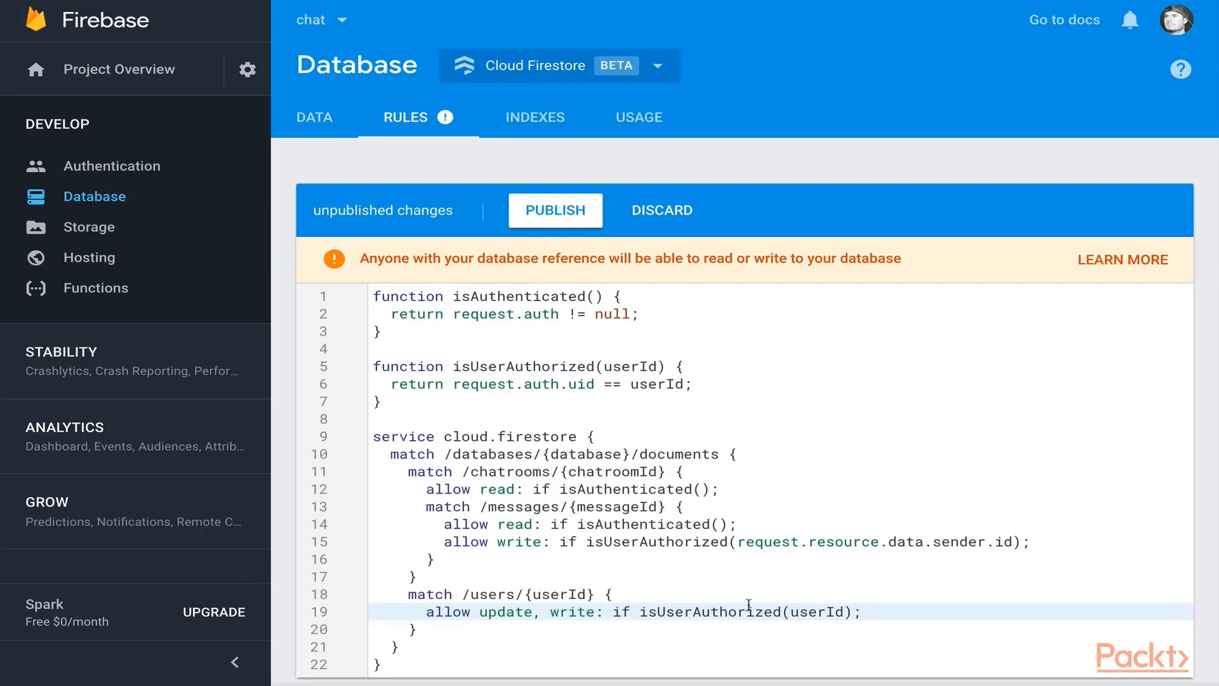
text(allow read: if)
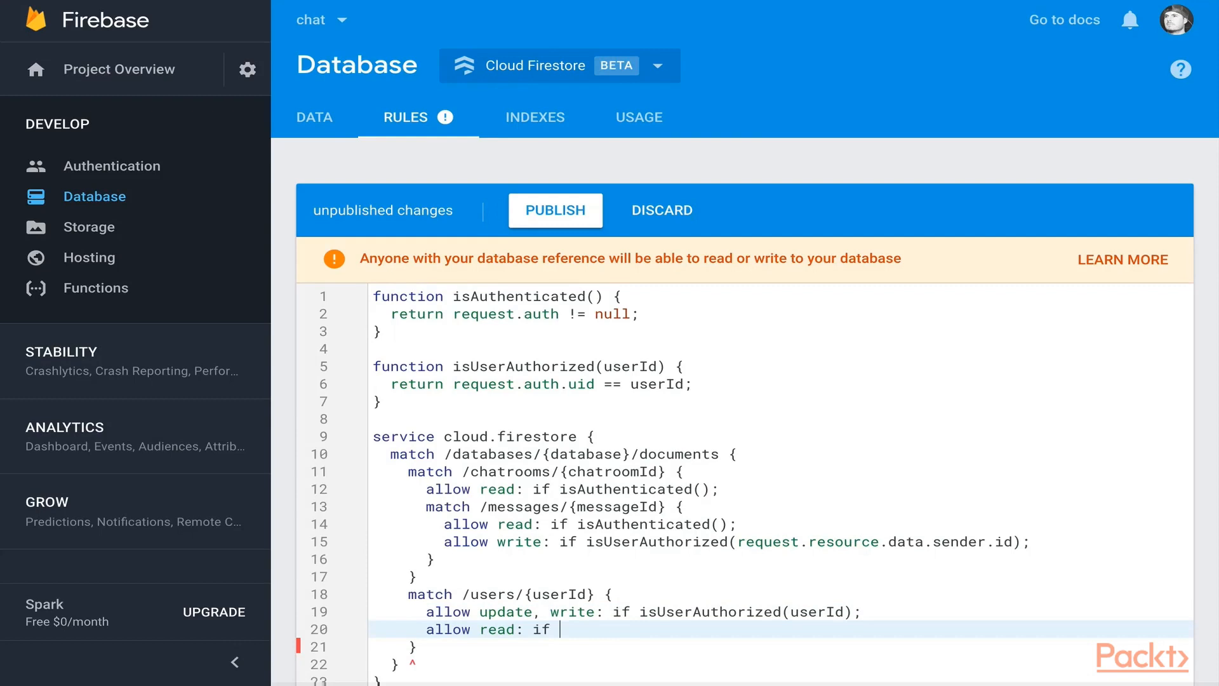
text(isAuthenticated();)
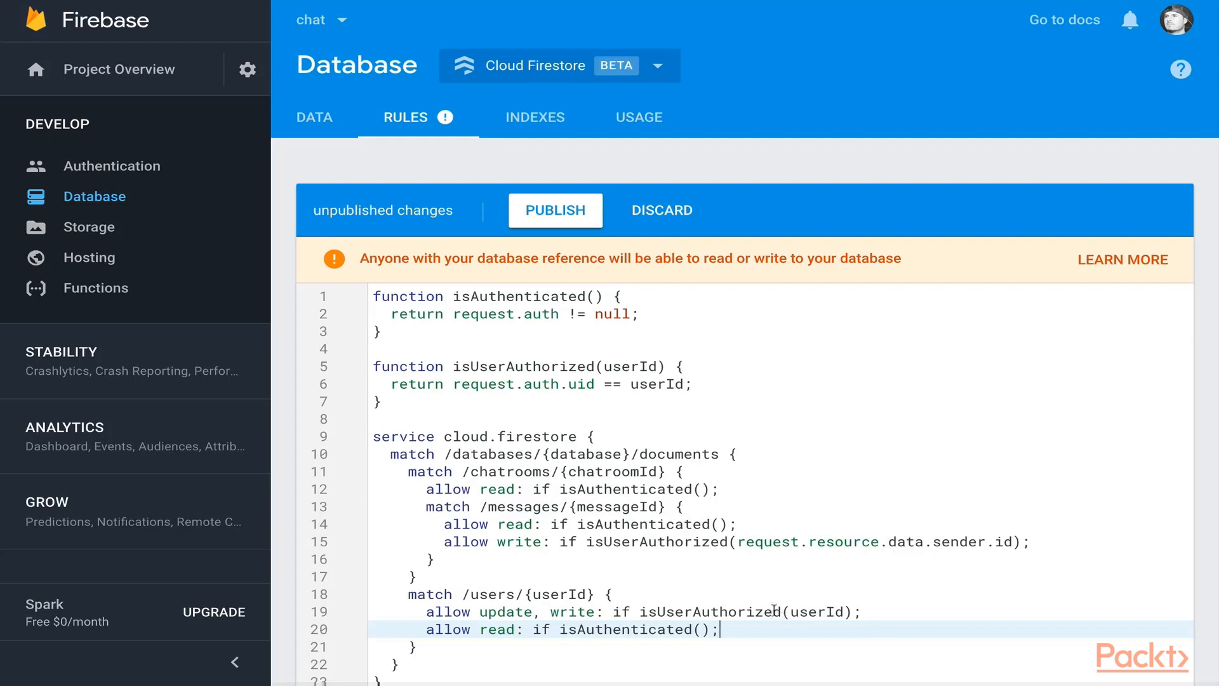
mouse_move(739, 618)
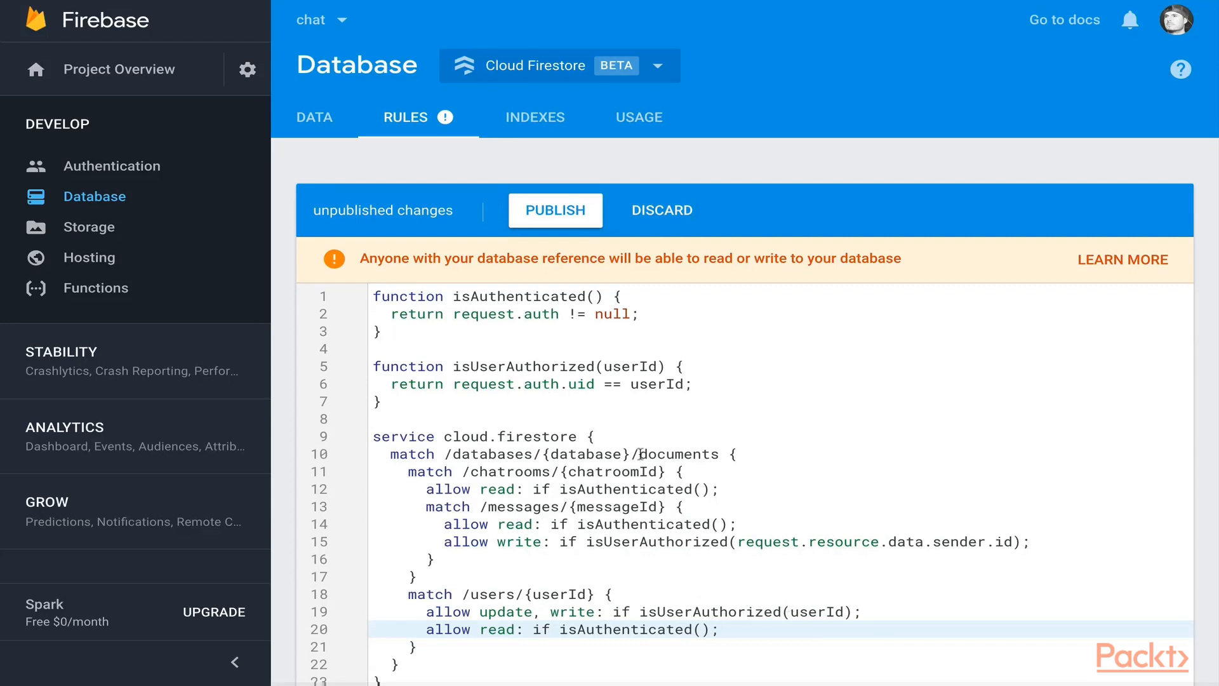
scroll(down, 3)
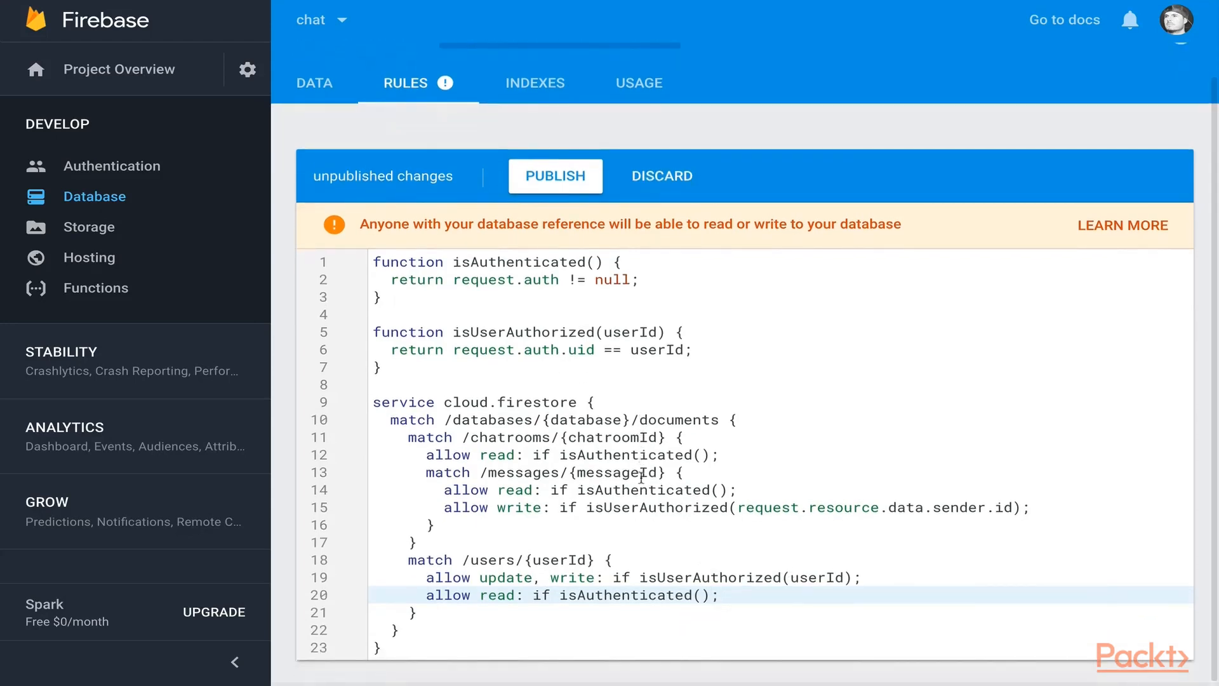
mouse_move(556, 192)
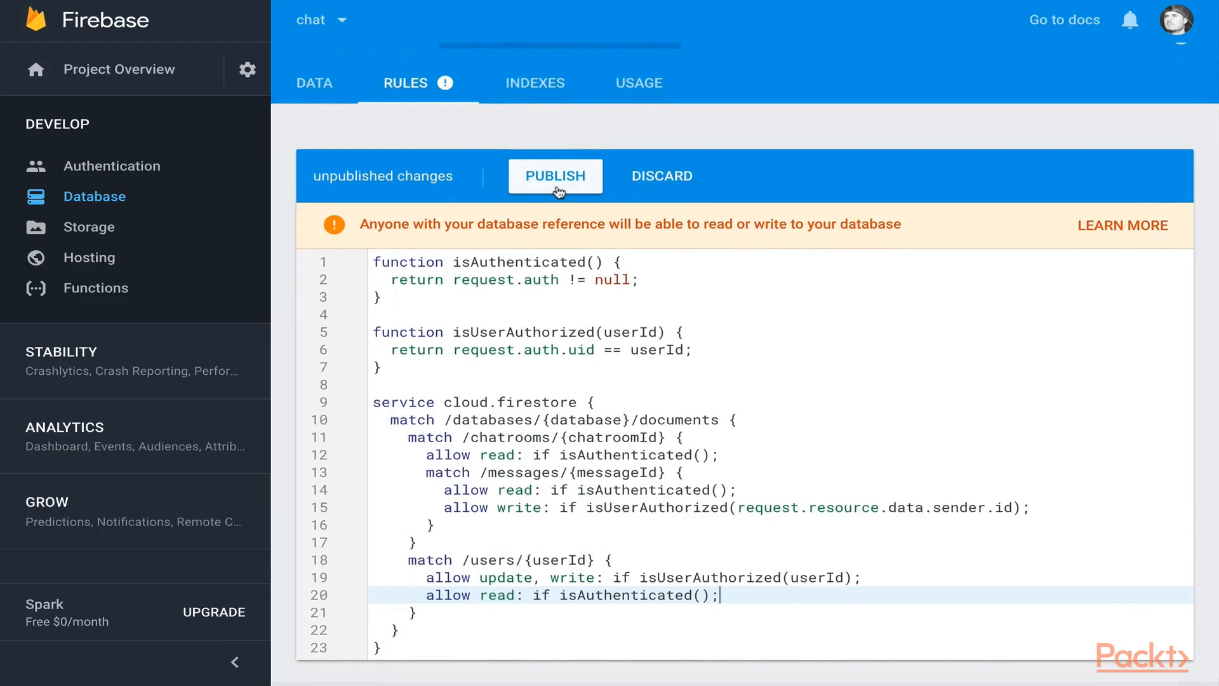
Step: Publish the Firestore security rules from the unpublished changes bar
click(555, 176)
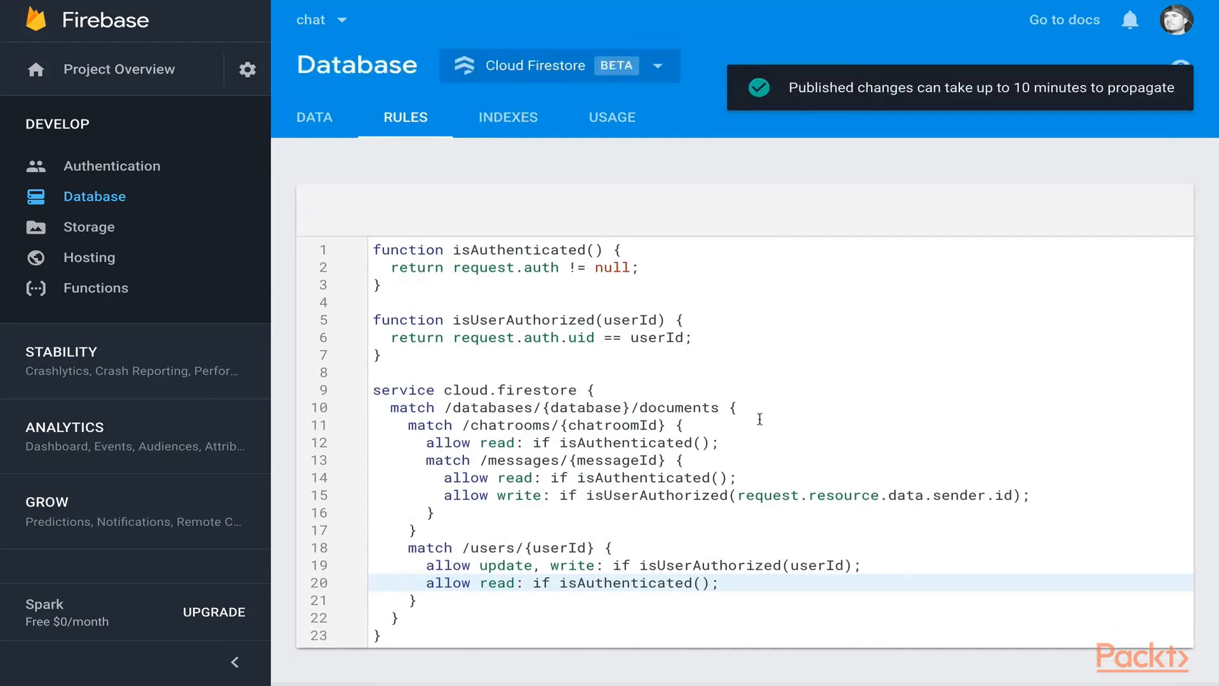